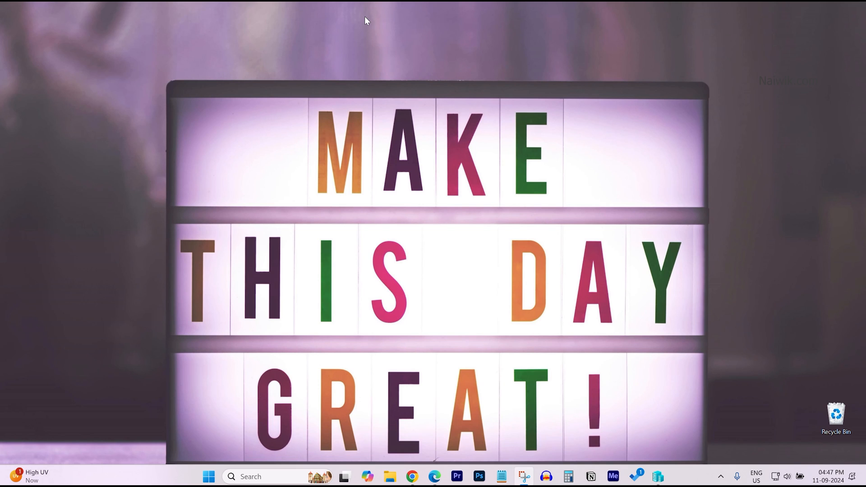
{"action": "mouse_move", "coordinate": [192, 468]}
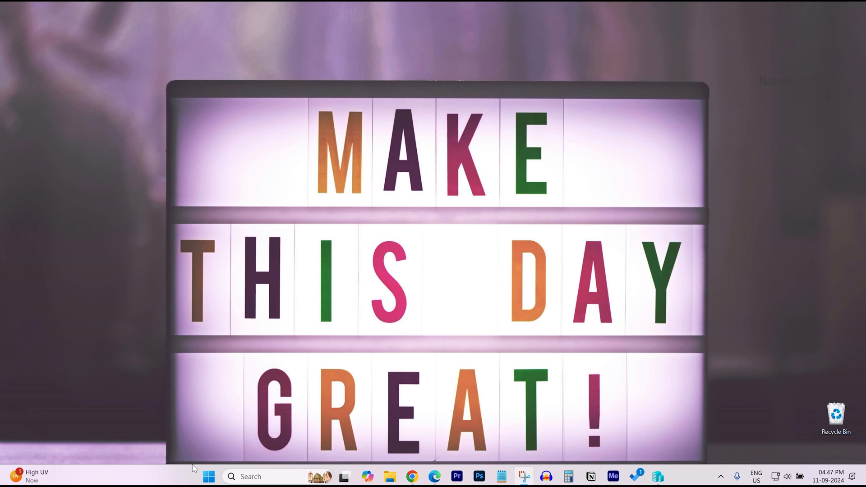
{"action": "mouse_move", "coordinate": [206, 458]}
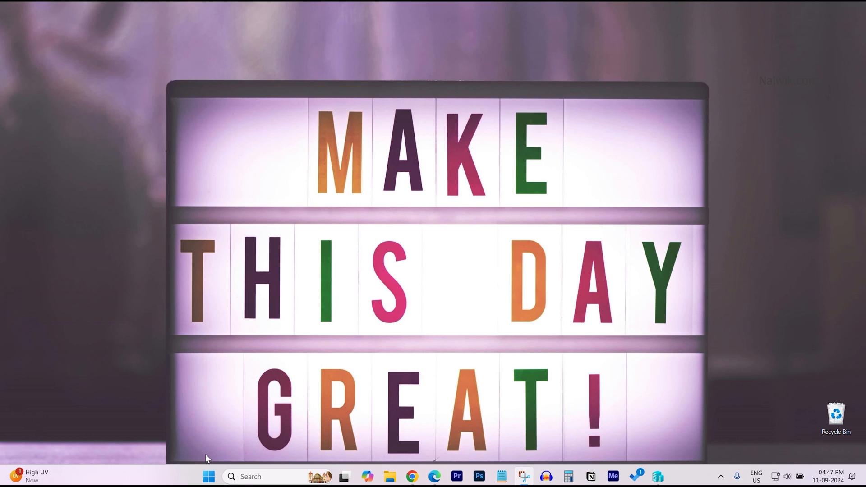
{"action": "mouse_move", "coordinate": [244, 477]}
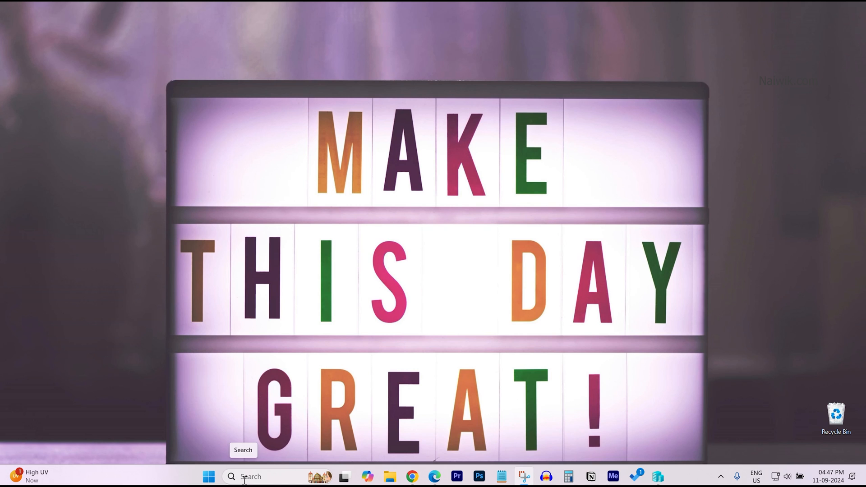
Search Windows for 'hyper' and launch Hyper-V Manager from Best match
{"action": "left_click", "coordinate": [231, 476]}
{"action": "type", "text": "hyper"}
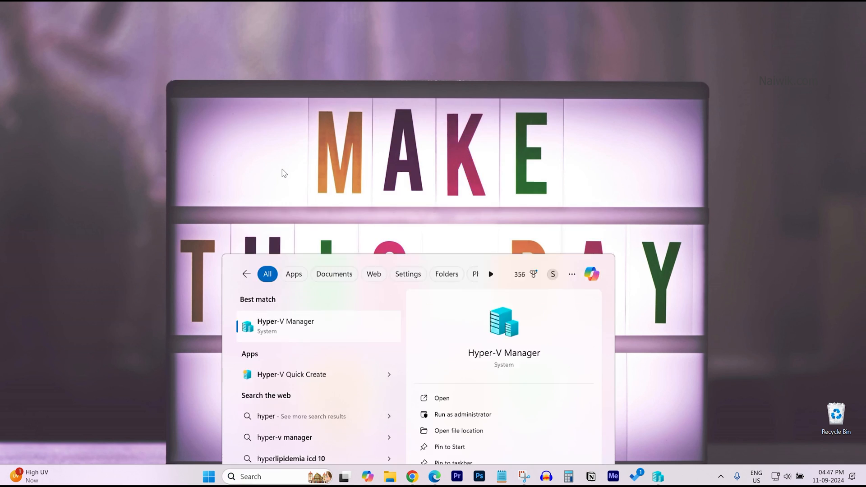
{"action": "left_click", "coordinate": [286, 326]}
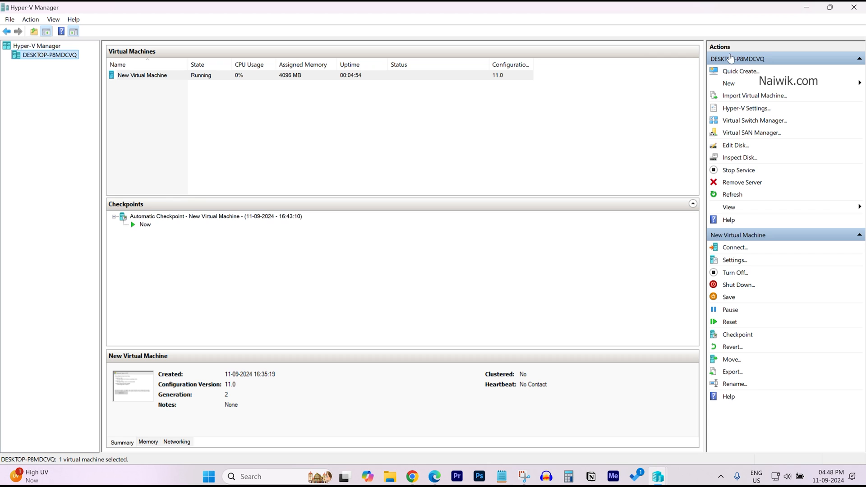
{"action": "mouse_move", "coordinate": [731, 86]}
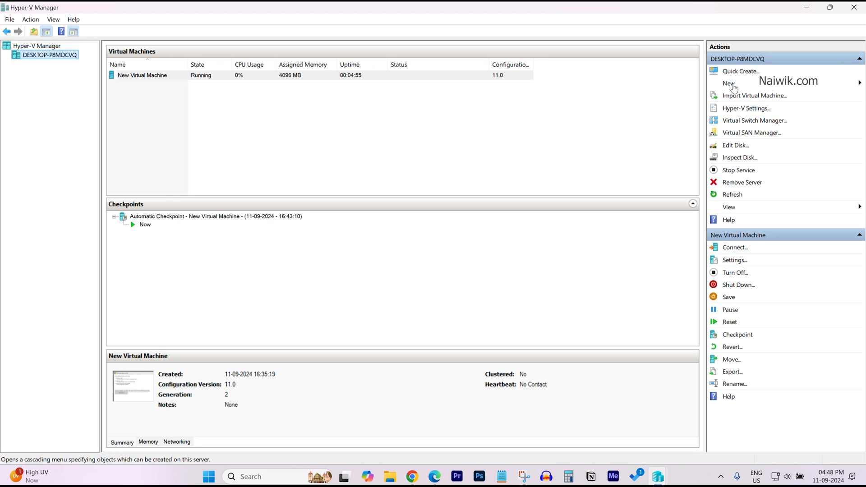
Launch the New Virtual Machine Wizard and enter 'Ubuntu 24' as the machine name
{"action": "left_click", "coordinate": [728, 84]}
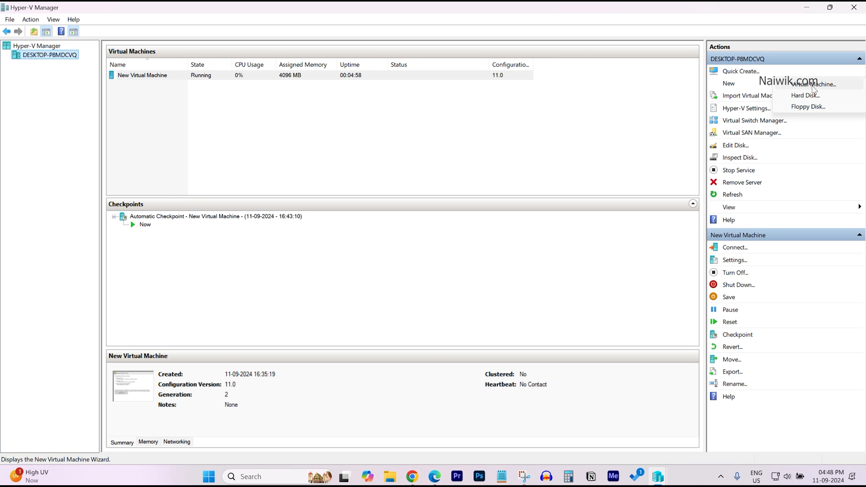
{"action": "left_click", "coordinate": [814, 84]}
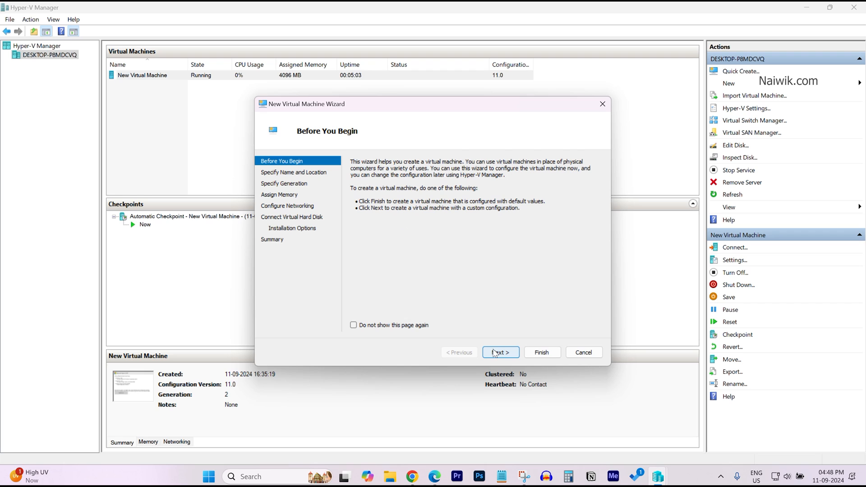
{"action": "left_click", "coordinate": [500, 352]}
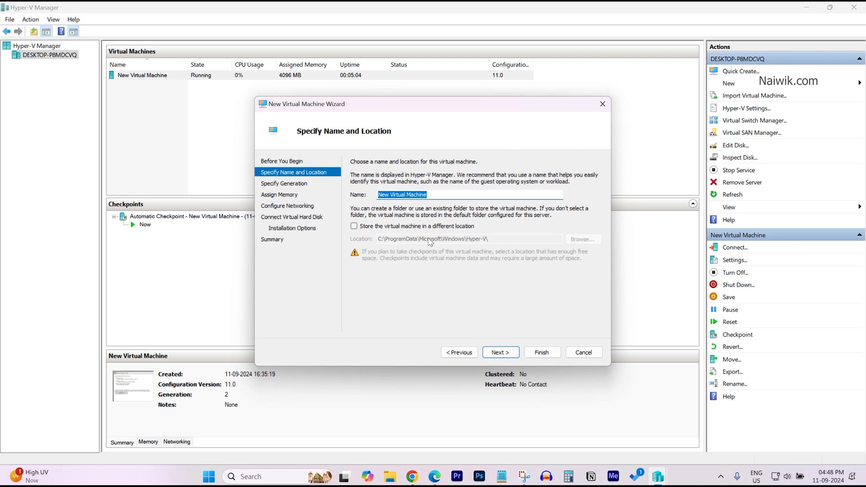
{"action": "type", "text": "Ubun"}
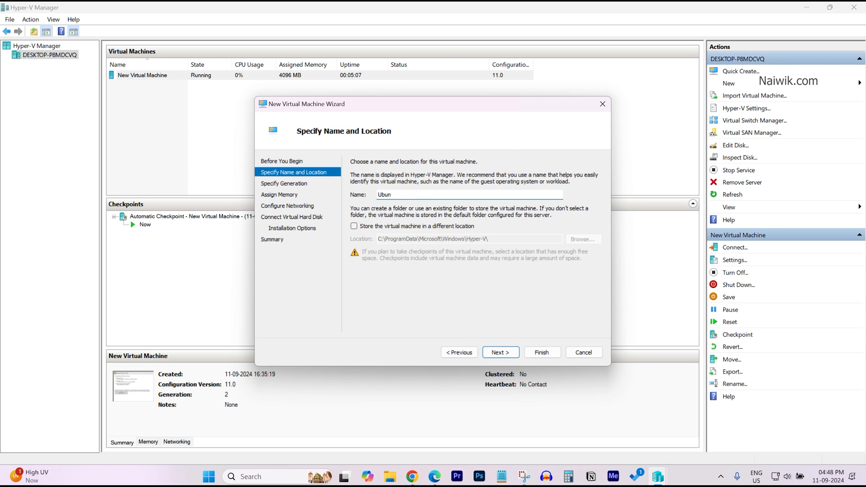
{"action": "type", "text": "tu 24"}
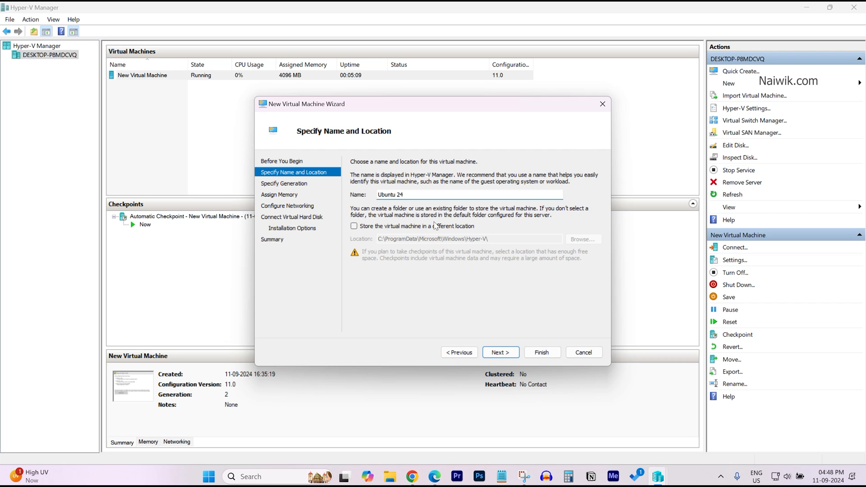
Choose Generation 2 for the Ubuntu 24 machine and advance to Assign Memory
{"action": "left_click", "coordinate": [501, 352]}
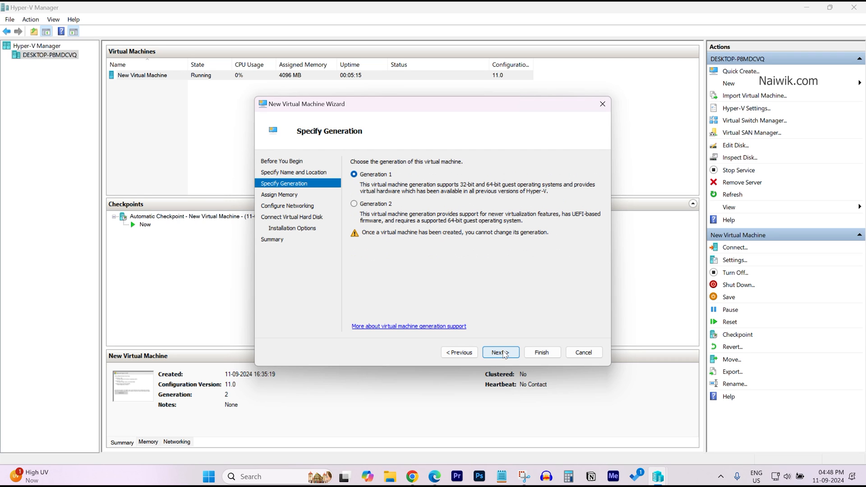
{"action": "mouse_move", "coordinate": [380, 197]}
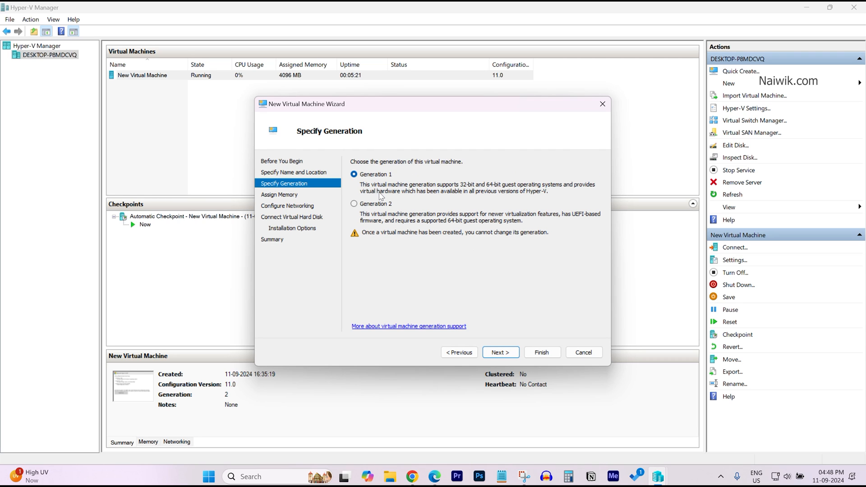
{"action": "left_click", "coordinate": [353, 203]}
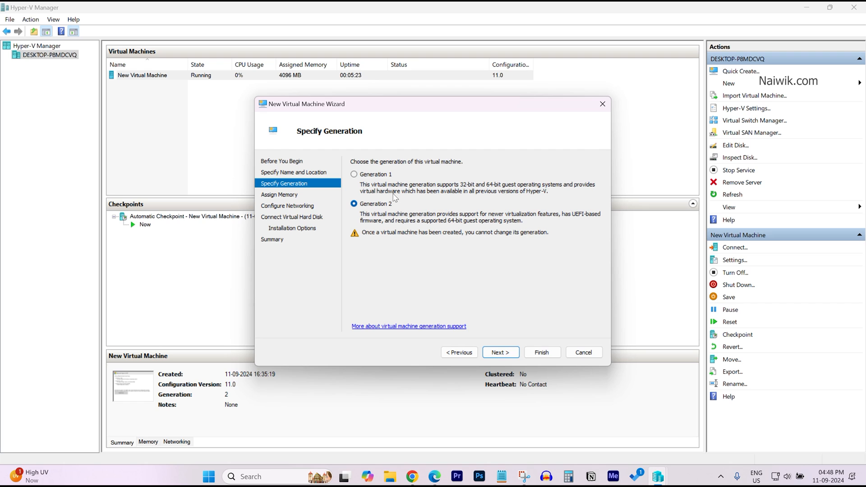
{"action": "left_click", "coordinate": [501, 352]}
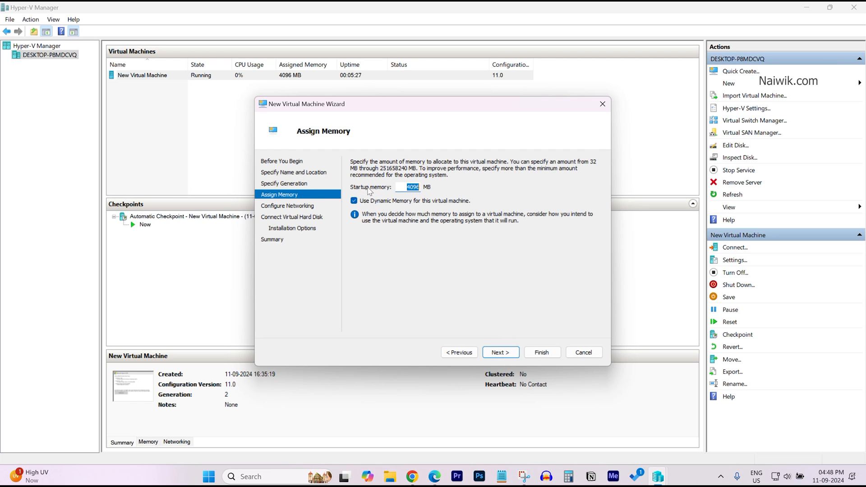
{"action": "mouse_move", "coordinate": [415, 209]}
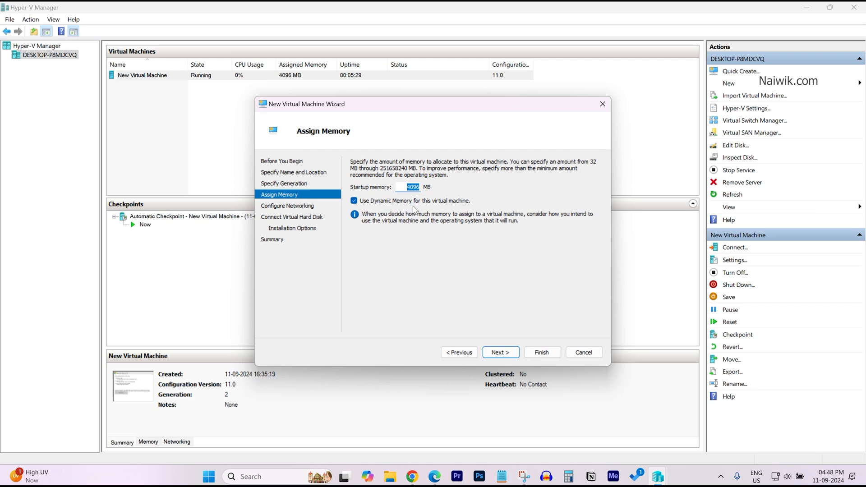
{"action": "mouse_move", "coordinate": [500, 352]}
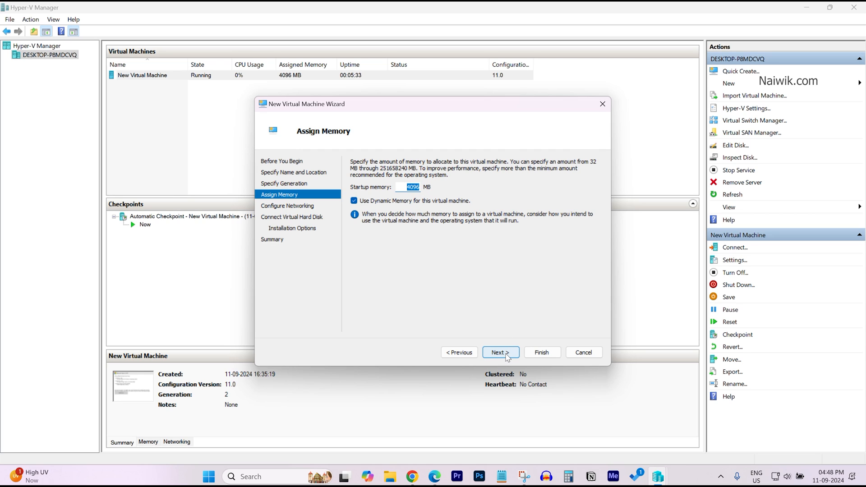
Keep 4096 MB memory, use Default Switch networking, and size the virtual disk at 50 GB
{"action": "left_click", "coordinate": [501, 352]}
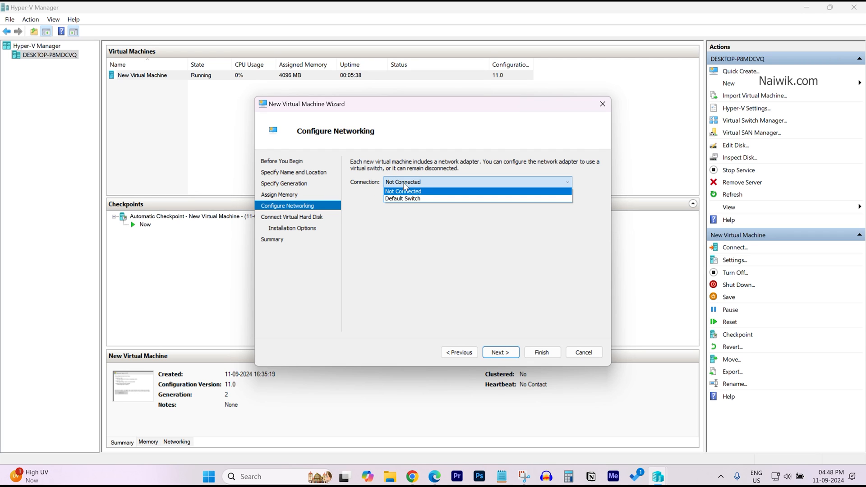
{"action": "left_click", "coordinate": [402, 199]}
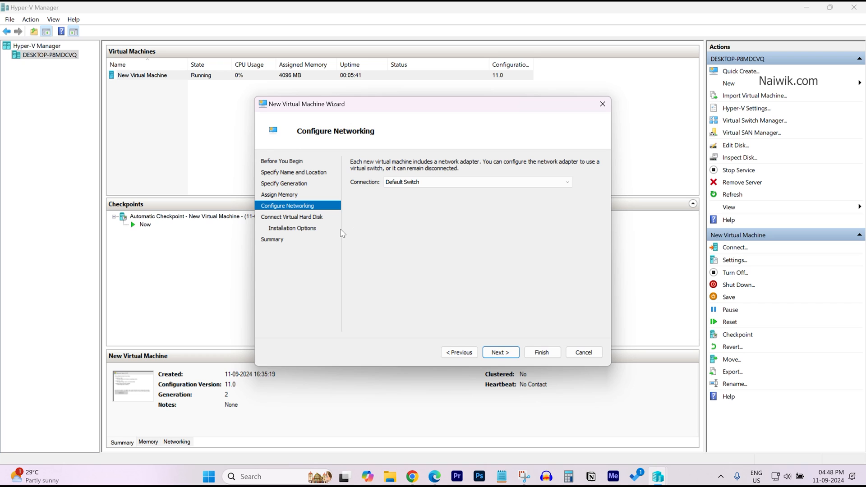
{"action": "left_click", "coordinate": [500, 352]}
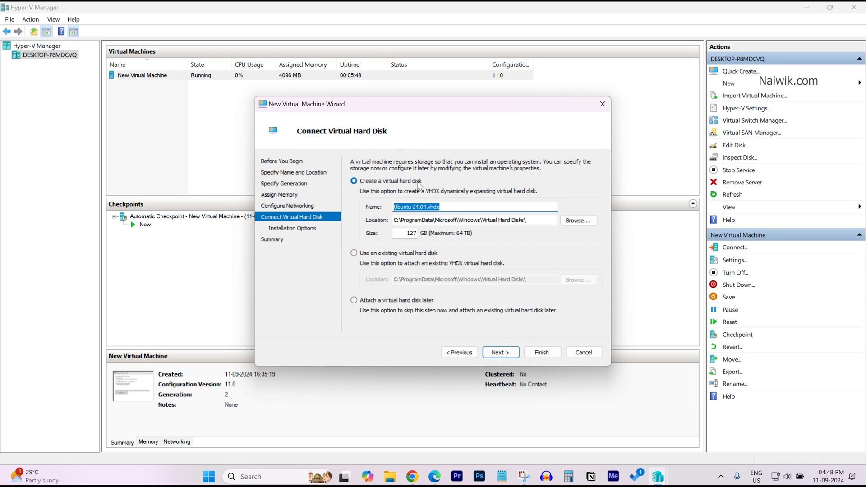
{"action": "mouse_move", "coordinate": [431, 182]}
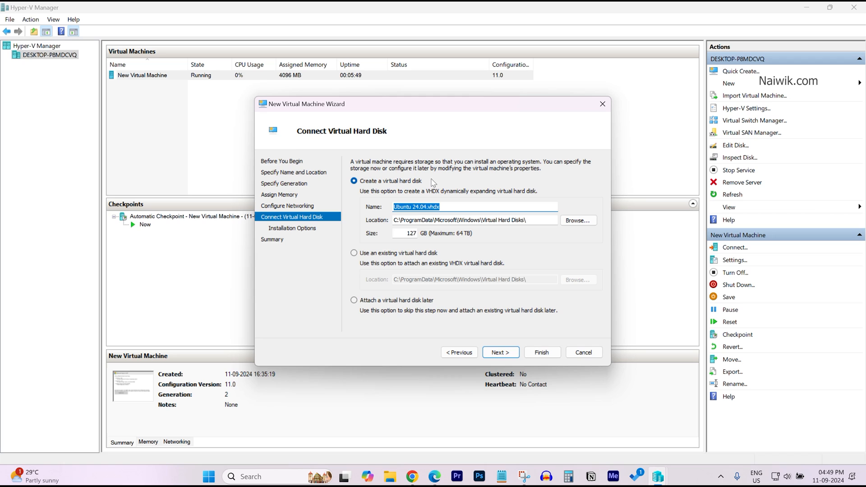
{"action": "mouse_move", "coordinate": [409, 245]}
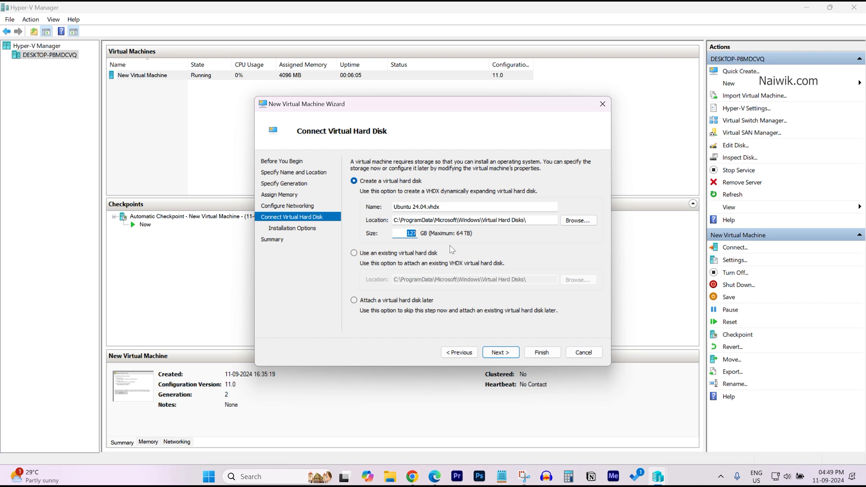
{"action": "type", "text": "50"}
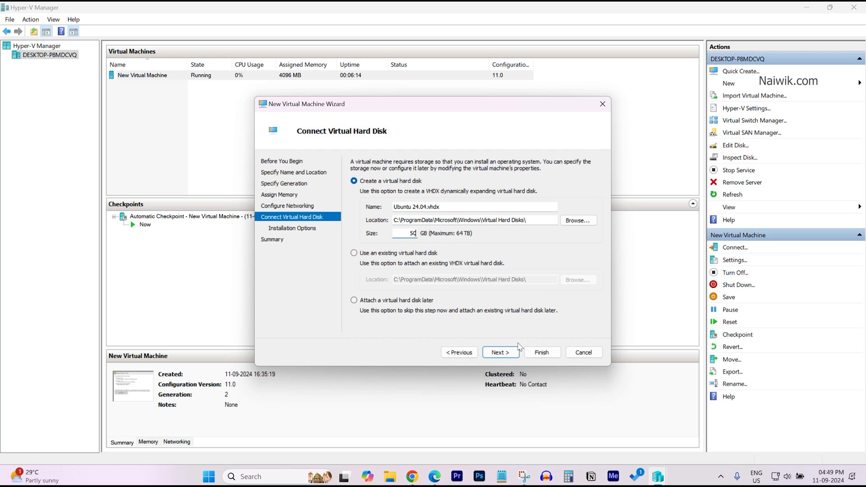
Pick ubuntu-24.04.1-desktop-amd64.iso from Downloads as the boot image and reach the Summary page
{"action": "left_click", "coordinate": [501, 352]}
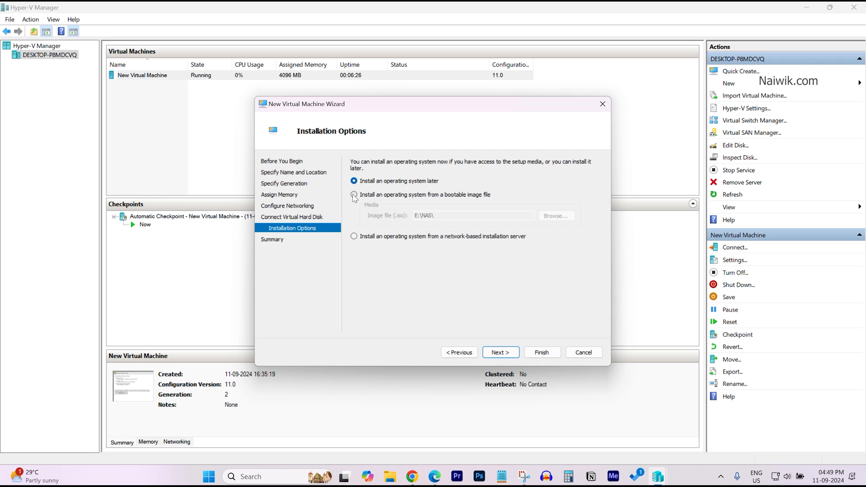
{"action": "left_click", "coordinate": [354, 194]}
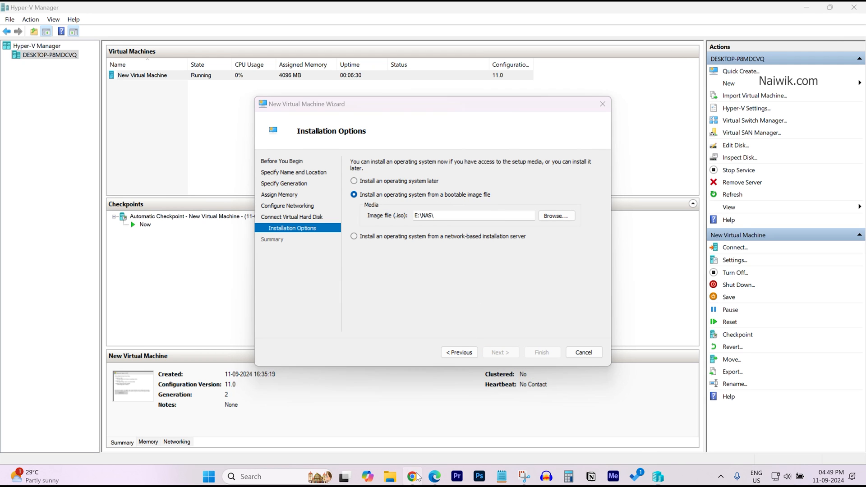
{"action": "left_click", "coordinate": [412, 476]}
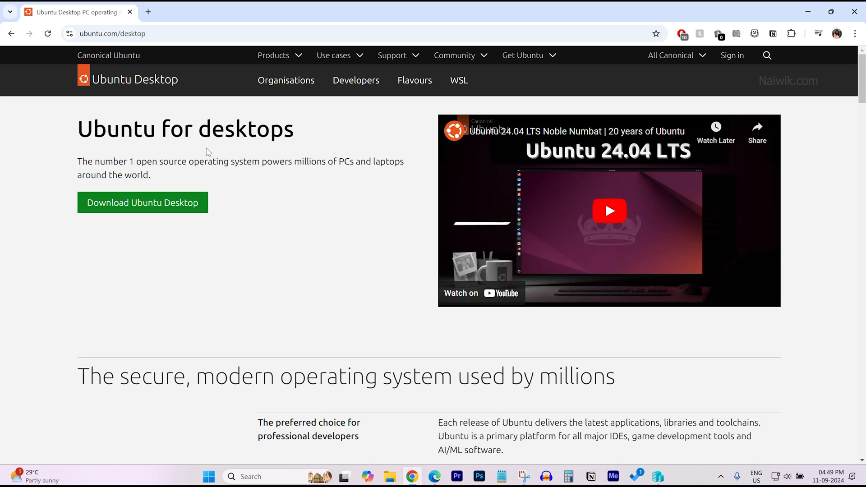
{"action": "mouse_move", "coordinate": [332, 248]}
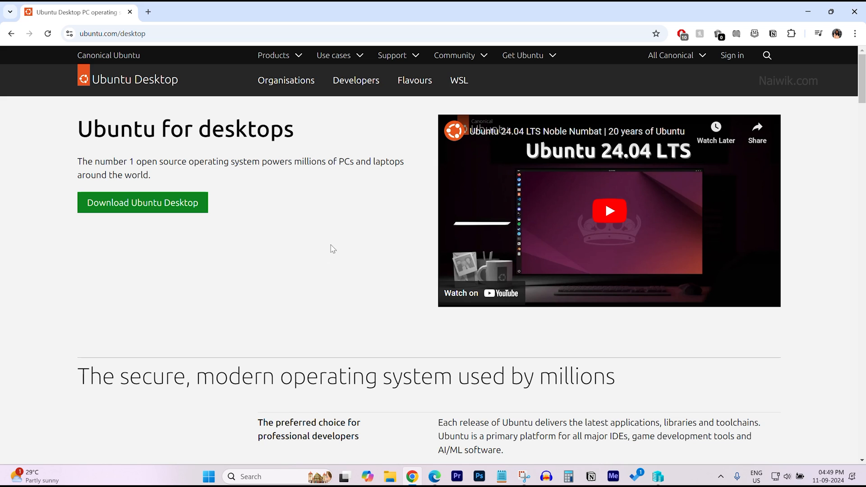
{"action": "mouse_move", "coordinate": [170, 205]}
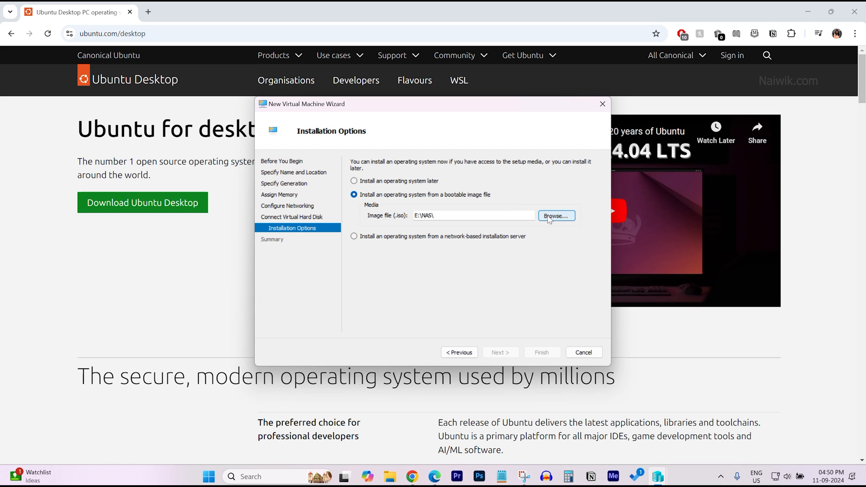
{"action": "left_click", "coordinate": [556, 215]}
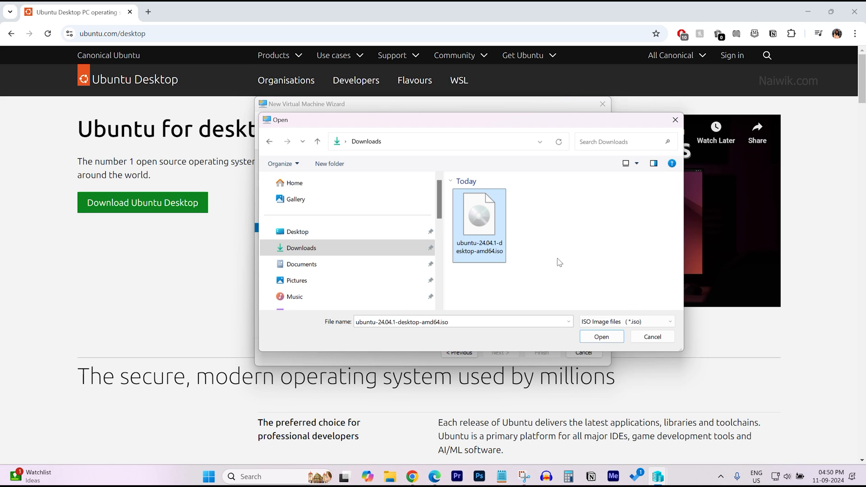
{"action": "left_click", "coordinate": [601, 337]}
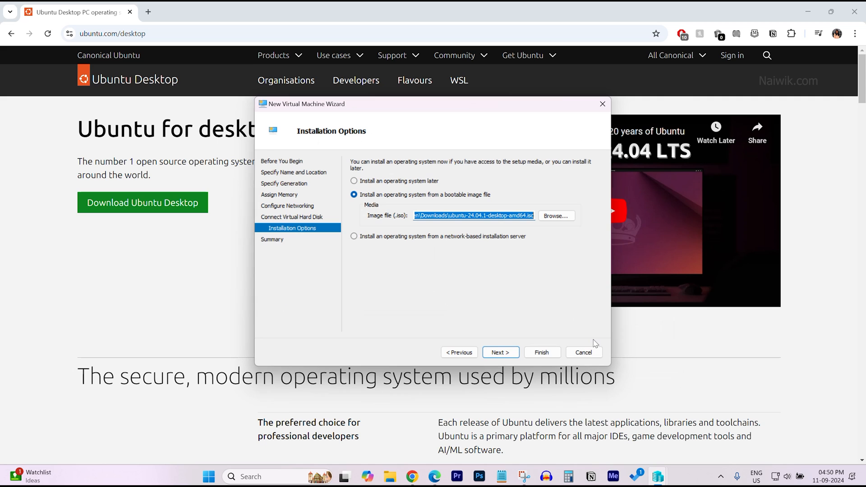
{"action": "left_click", "coordinate": [500, 352]}
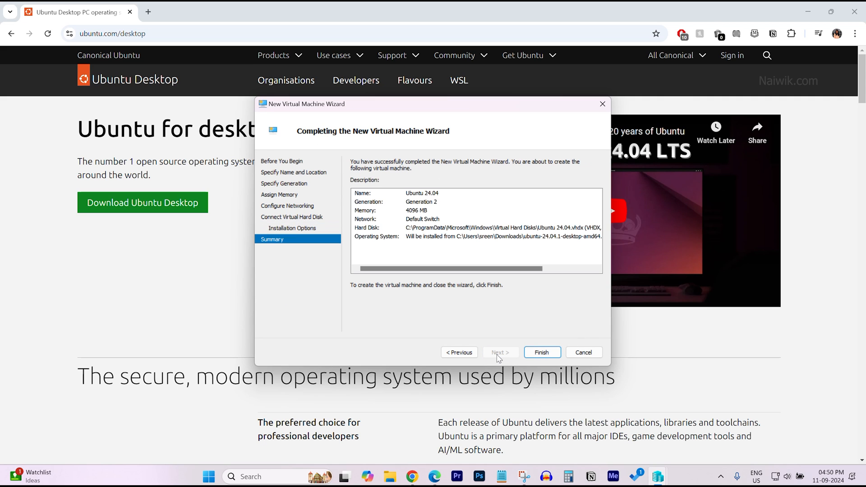
Finish the wizard and select the new, turned-off Ubuntu 24.04 machine
{"action": "left_click", "coordinate": [541, 352]}
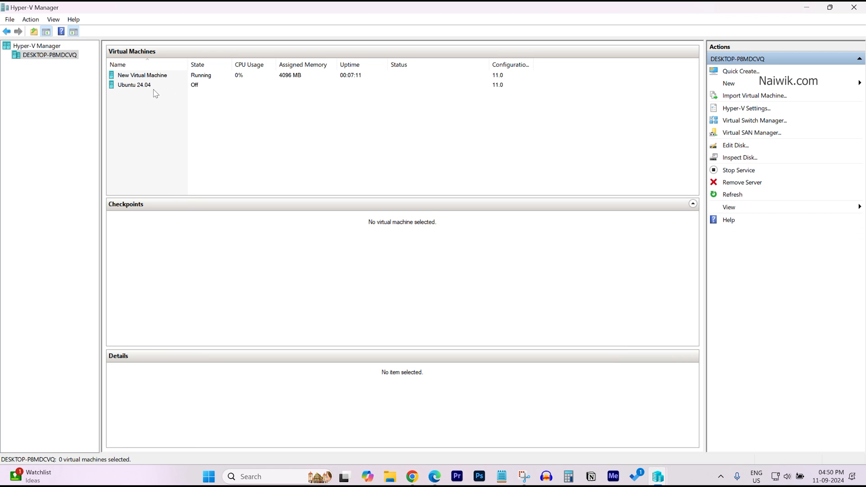
{"action": "left_click", "coordinate": [133, 84]}
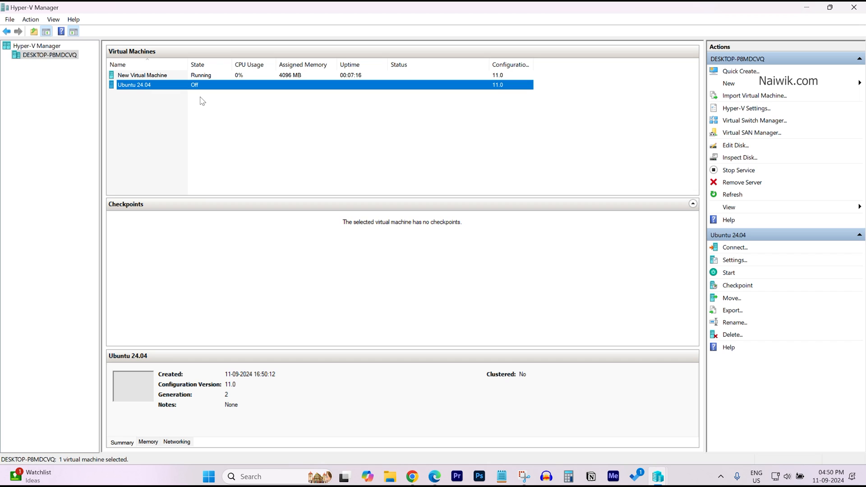
{"action": "mouse_move", "coordinate": [146, 86]}
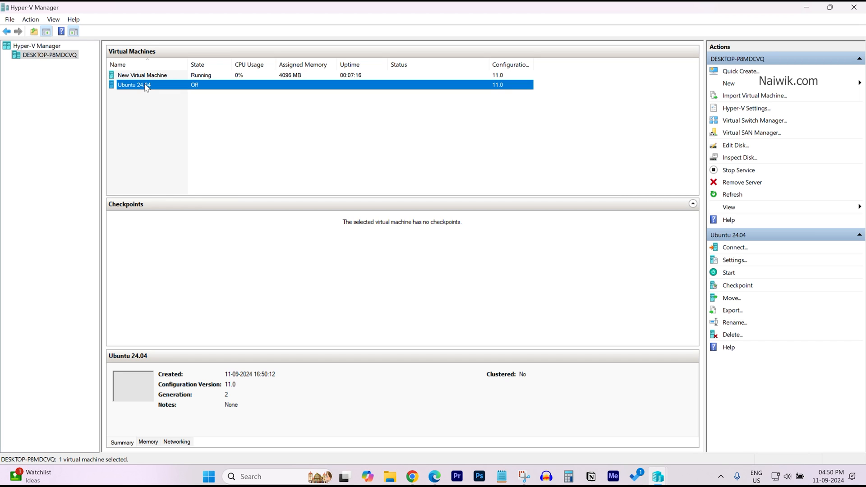
Uncheck Enable Secure Boot in Ubuntu 24.04's Security settings, apply, and close
{"action": "right_click", "coordinate": [145, 85]}
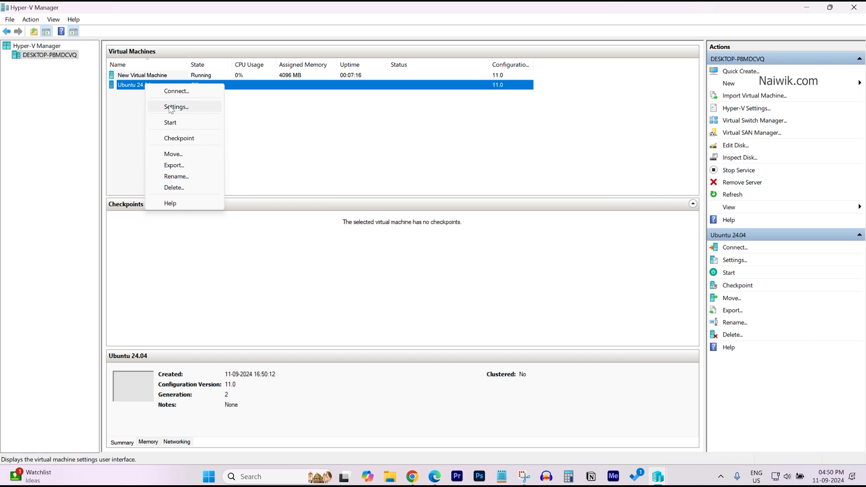
{"action": "left_click", "coordinate": [175, 107]}
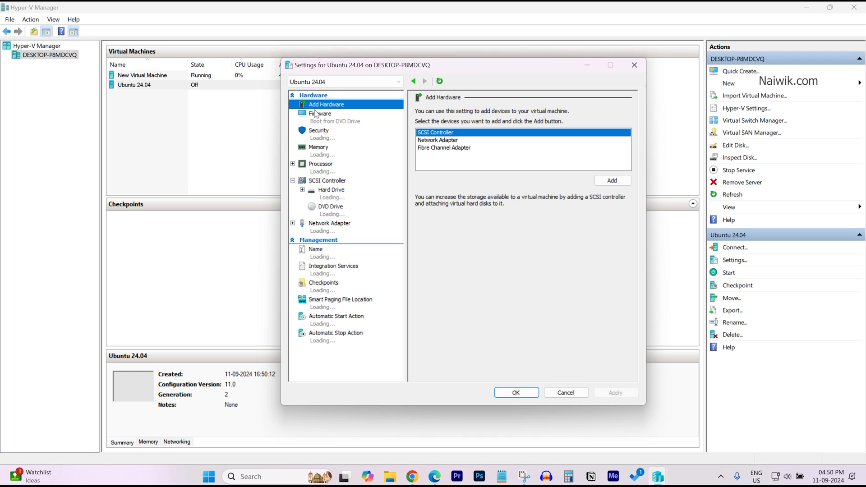
{"action": "left_click", "coordinate": [319, 129]}
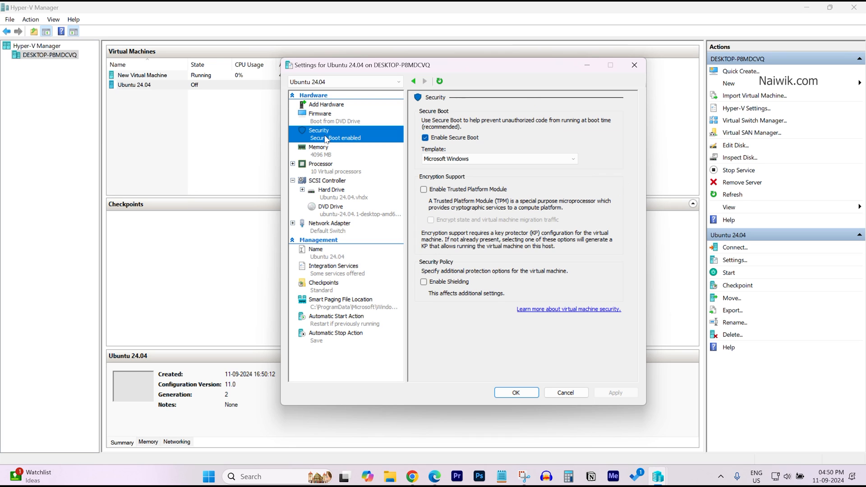
{"action": "left_click", "coordinate": [423, 137]}
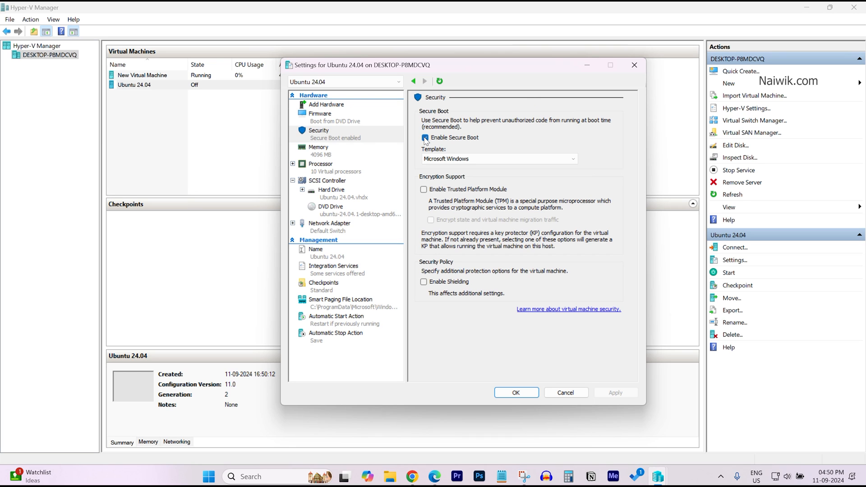
{"action": "left_click", "coordinate": [423, 137]}
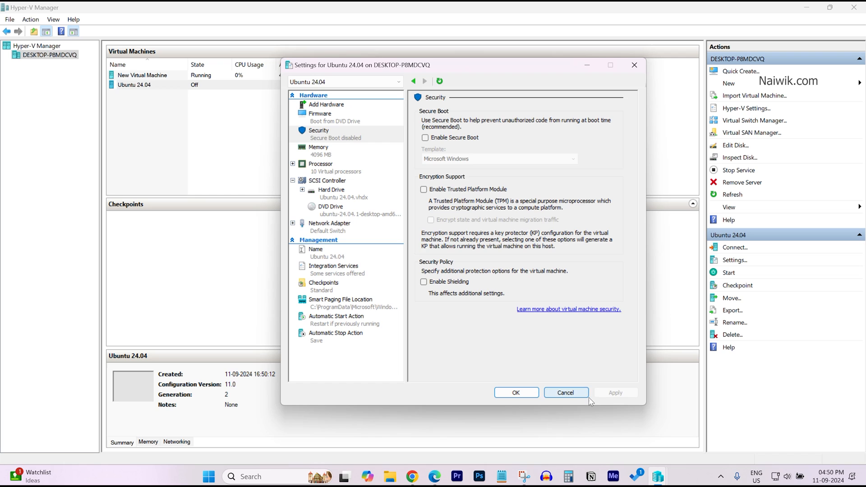
{"action": "left_click", "coordinate": [565, 392]}
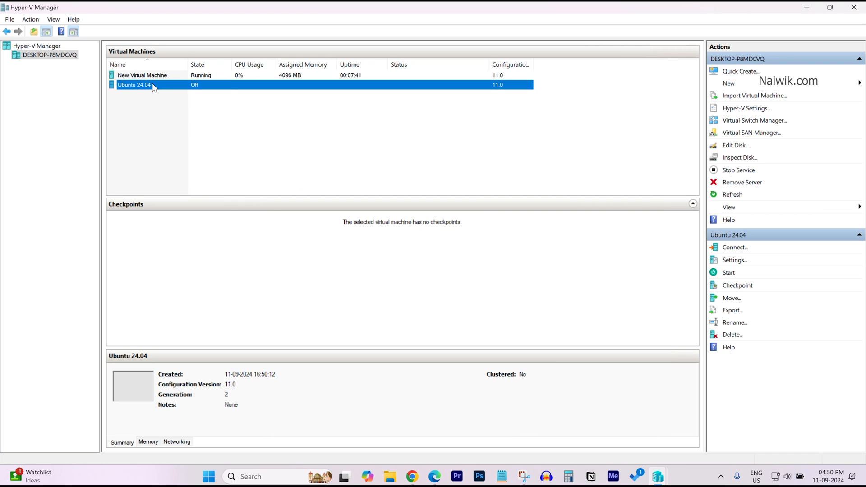
{"action": "right_click", "coordinate": [154, 85]}
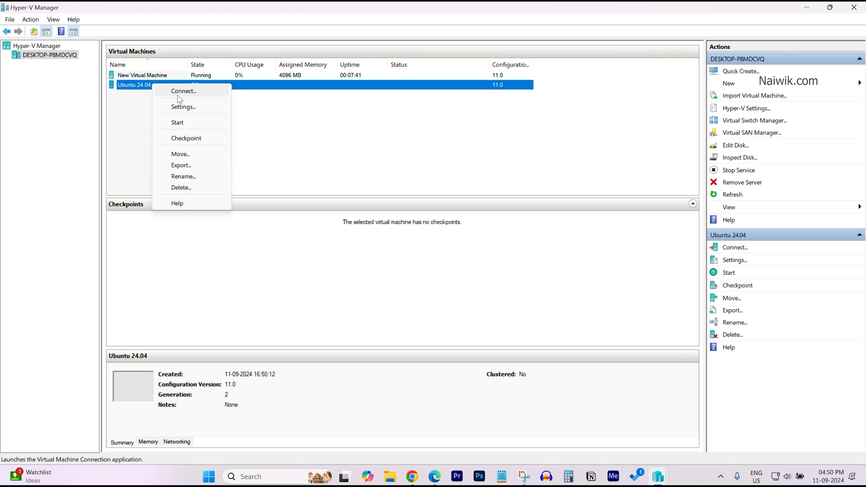
Connect to Ubuntu 24.04, power it on, and boot Try or Install Ubuntu
{"action": "left_click", "coordinate": [183, 91]}
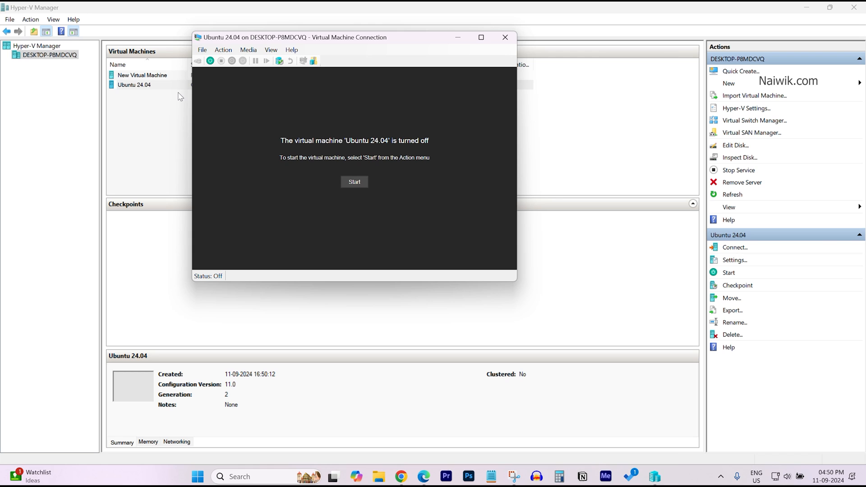
{"action": "left_click", "coordinate": [354, 182]}
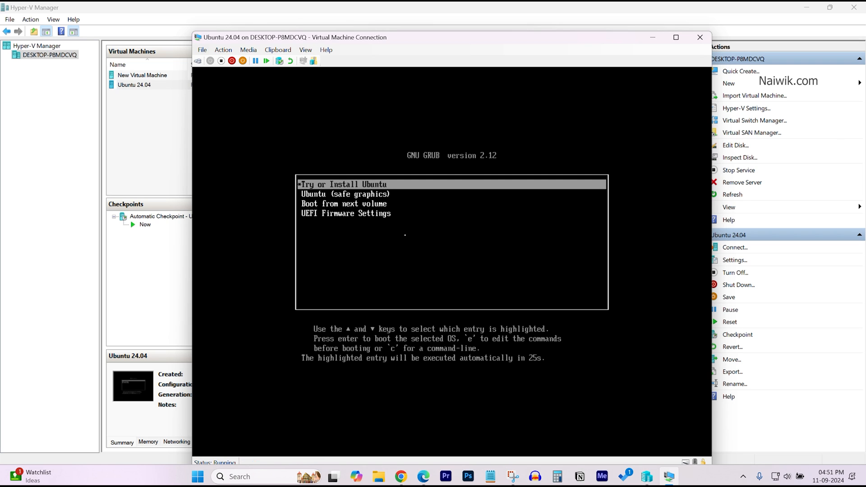
{"action": "key", "text": "Return"}
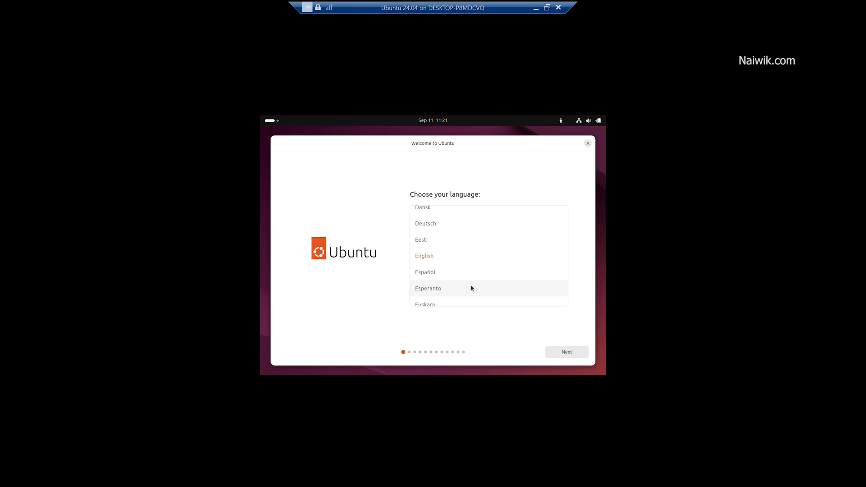
Keep English, skip accessibility, keep wired internet, and choose interactive installation
{"action": "left_click", "coordinate": [566, 351]}
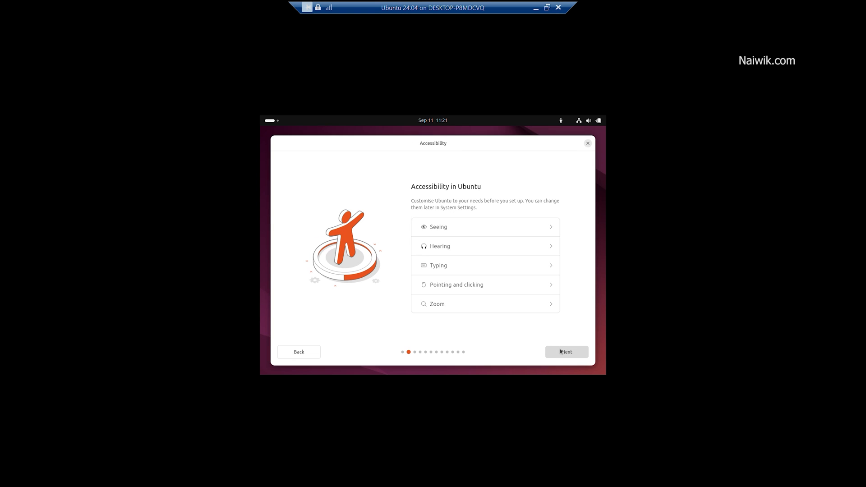
{"action": "left_click", "coordinate": [567, 351]}
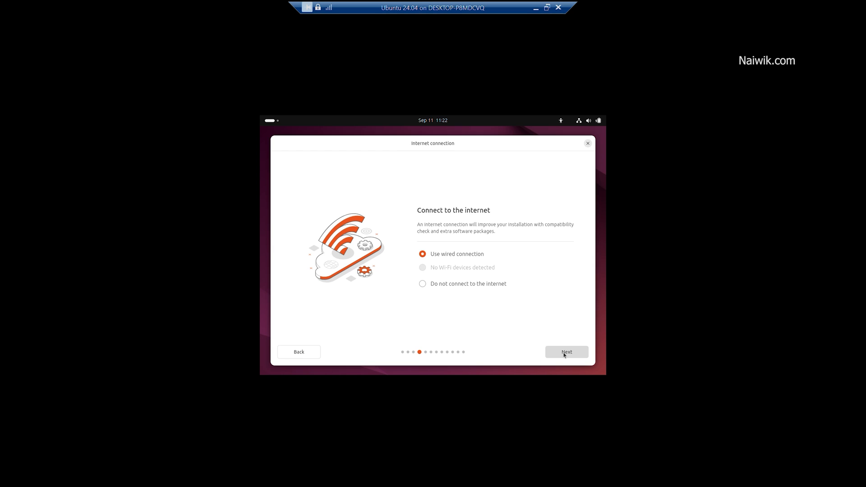
{"action": "left_click", "coordinate": [566, 352]}
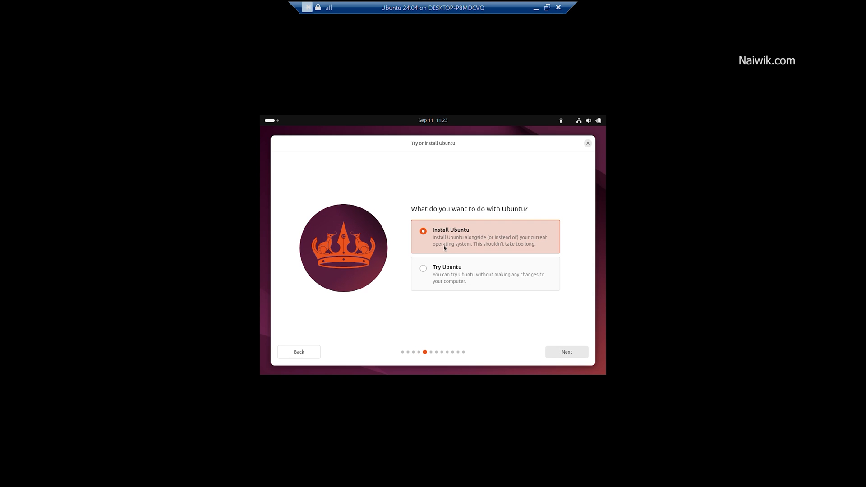
{"action": "mouse_move", "coordinate": [455, 280]}
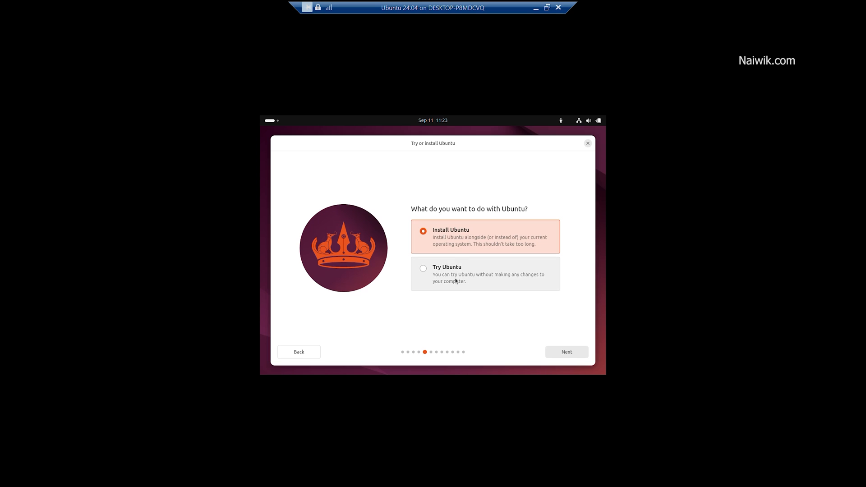
{"action": "mouse_move", "coordinate": [552, 352]}
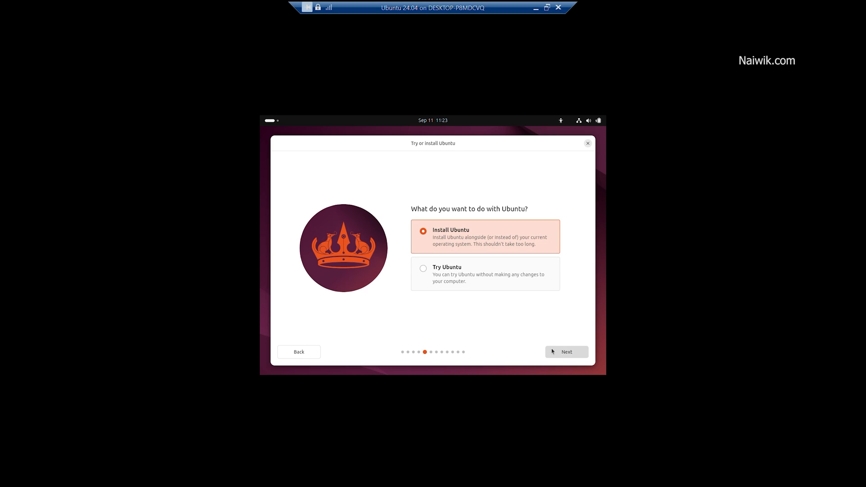
{"action": "left_click", "coordinate": [566, 352]}
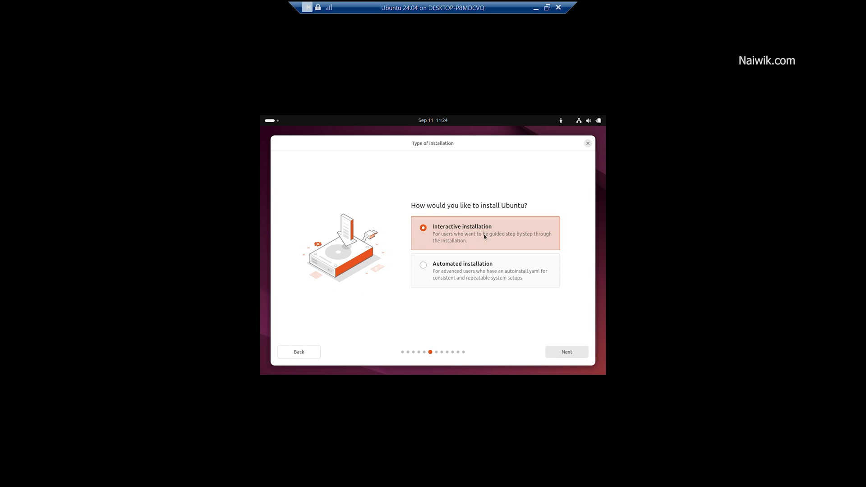
{"action": "left_click", "coordinate": [566, 352]}
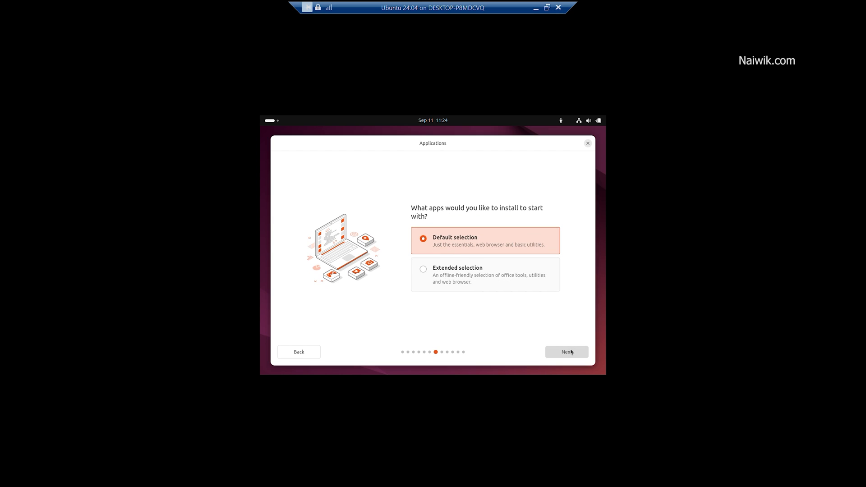
Accept default apps and proprietary software, then choose Erase disk and install Ubuntu
{"action": "left_click", "coordinate": [567, 352]}
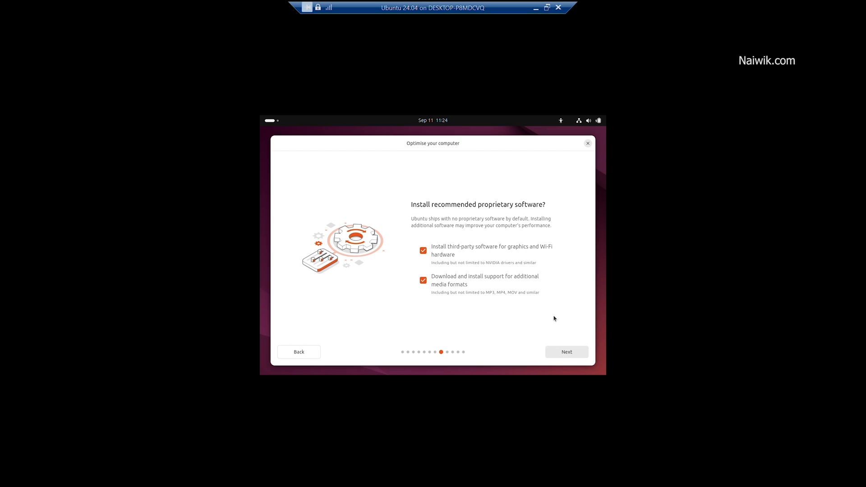
{"action": "left_click", "coordinate": [566, 351]}
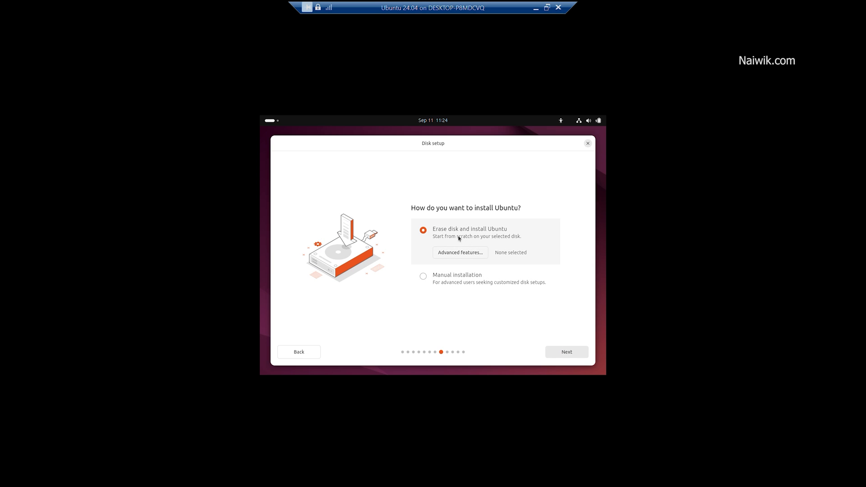
{"action": "mouse_move", "coordinate": [525, 257]}
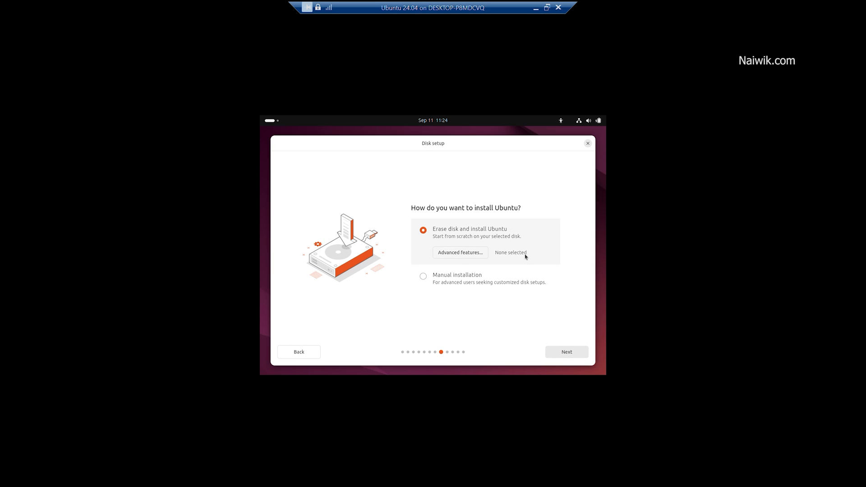
{"action": "left_click", "coordinate": [422, 276]}
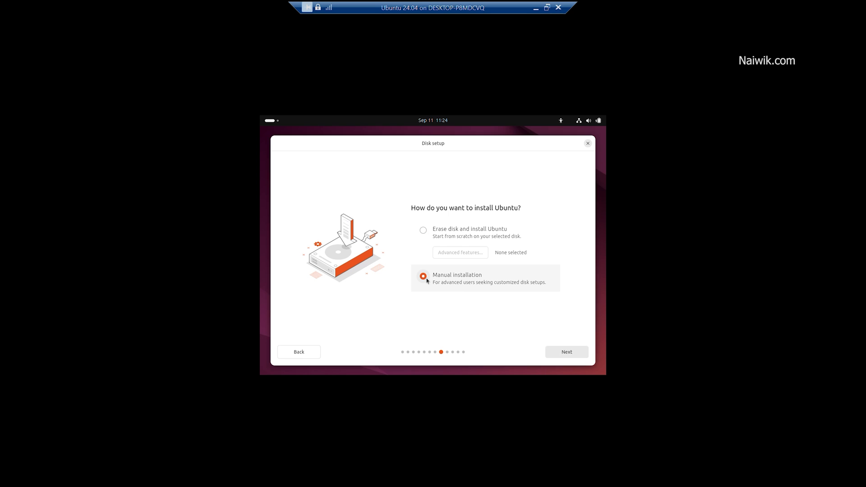
{"action": "left_click", "coordinate": [422, 230]}
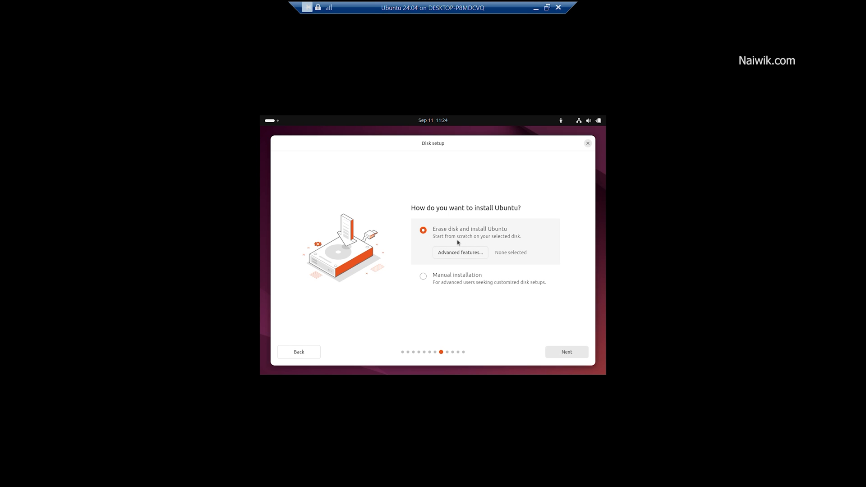
{"action": "mouse_move", "coordinate": [574, 353]}
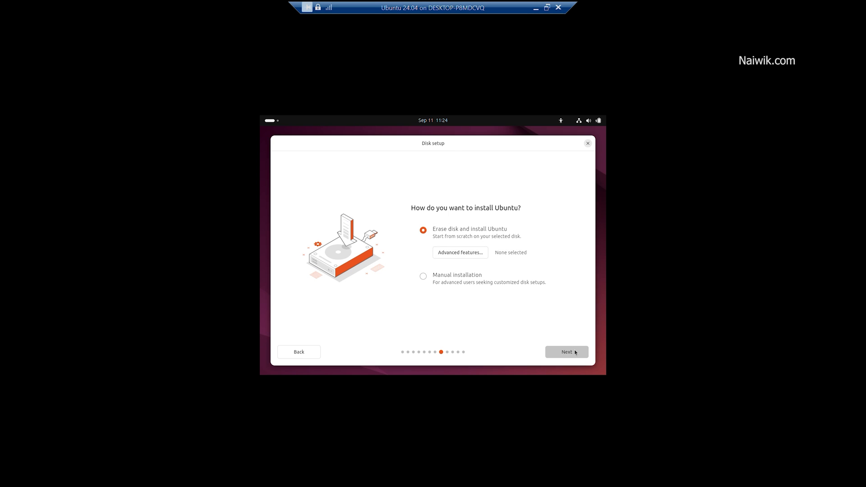
{"action": "left_click", "coordinate": [566, 352]}
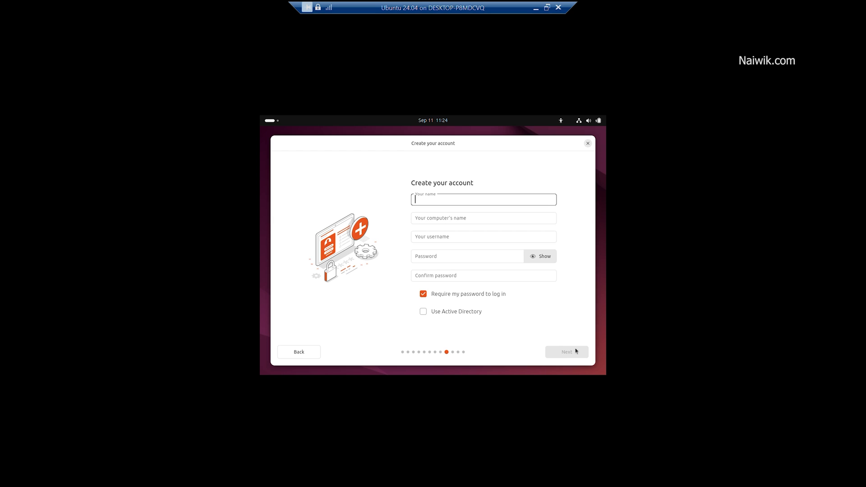
Create the 'Naiwik' account with a password, accept Asia/Kolkata, and start installation
{"action": "type", "text": "Naiwik"}
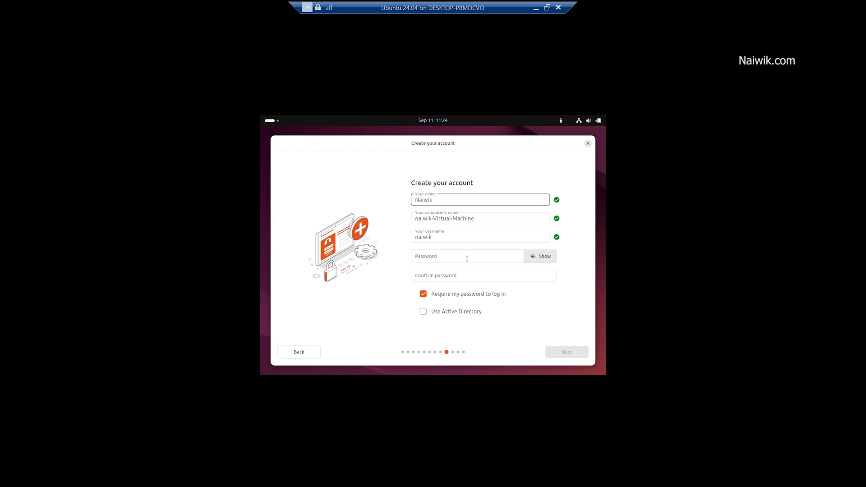
{"action": "mouse_move", "coordinate": [444, 232]}
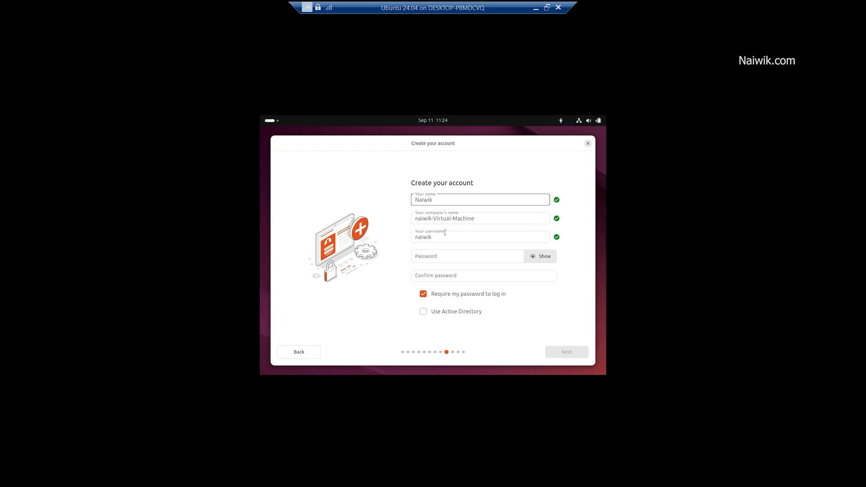
{"action": "left_click", "coordinate": [466, 256]}
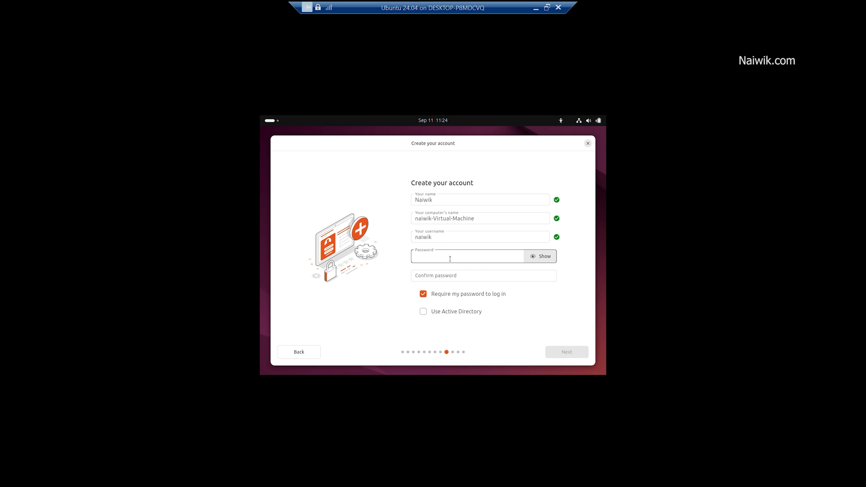
{"action": "type", "text": "••••••••••••"}
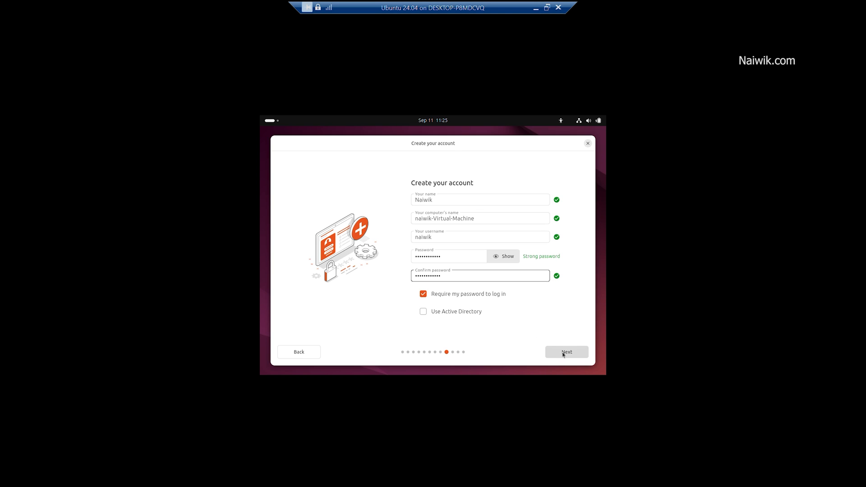
{"action": "left_click", "coordinate": [566, 352]}
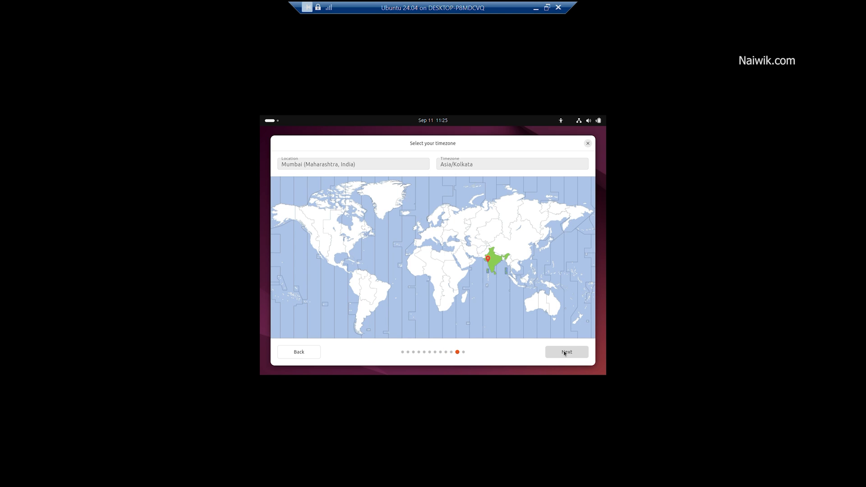
{"action": "left_click", "coordinate": [567, 352]}
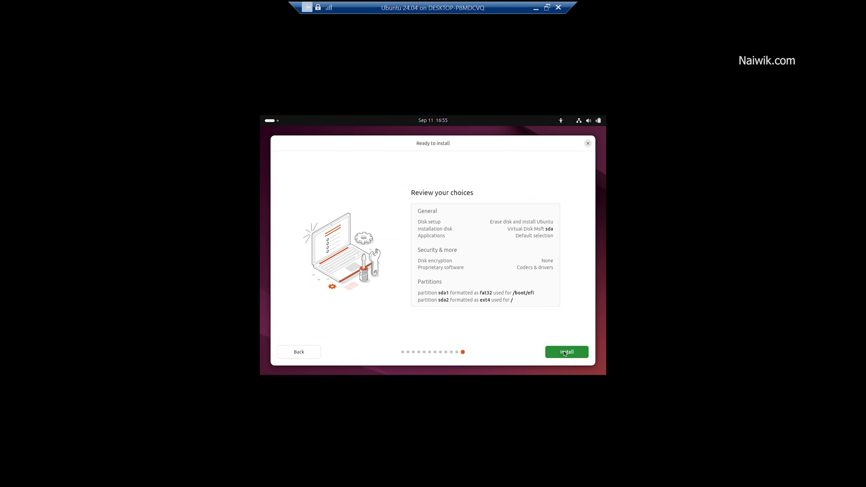
{"action": "left_click", "coordinate": [566, 352]}
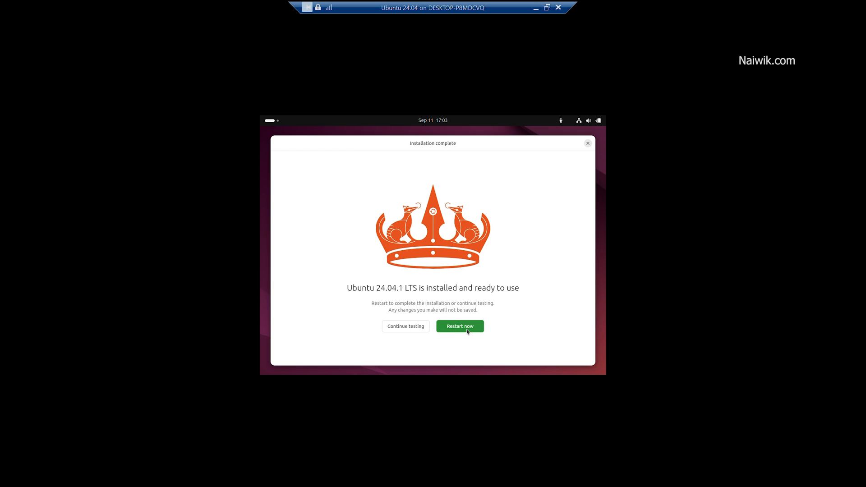
Restart the completed Ubuntu 24.04.1 LTS installation to boot into the new system
{"action": "left_click", "coordinate": [460, 326]}
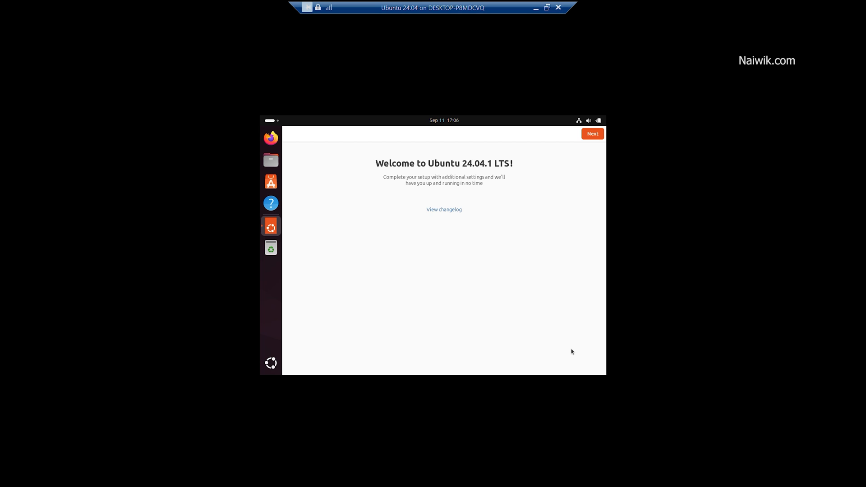
{"action": "mouse_move", "coordinate": [551, 149]}
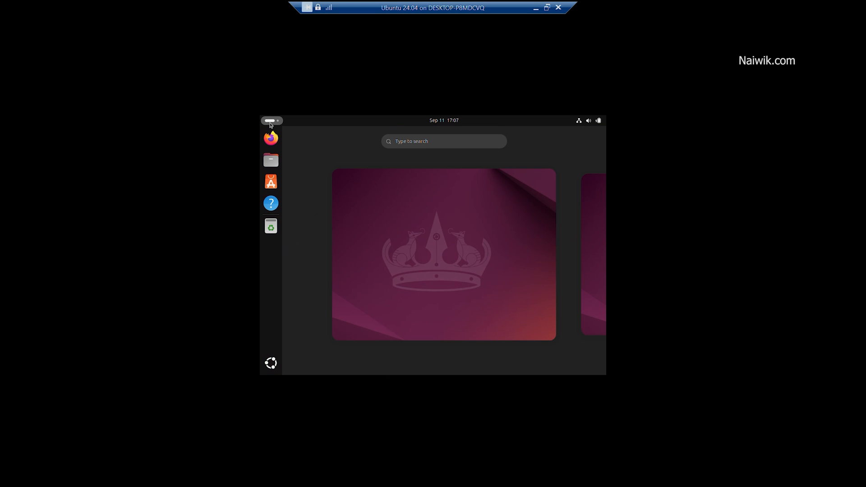
Search 'display' and open the Displays settings, confirming 1024 × 768 (4:3) resolution
{"action": "left_click", "coordinate": [443, 141]}
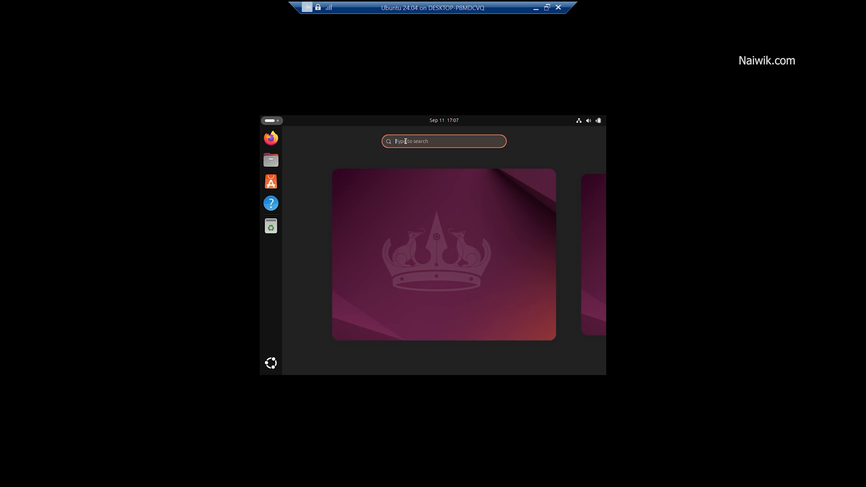
{"action": "type", "text": "display"}
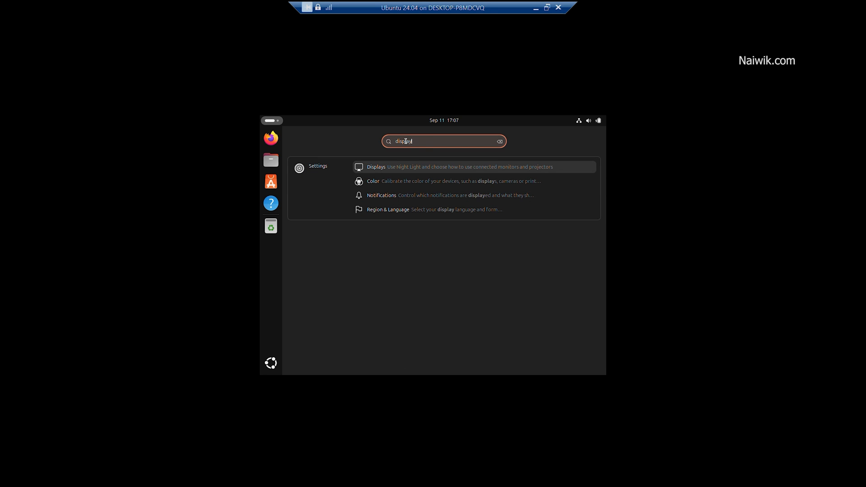
{"action": "left_click", "coordinate": [376, 166]}
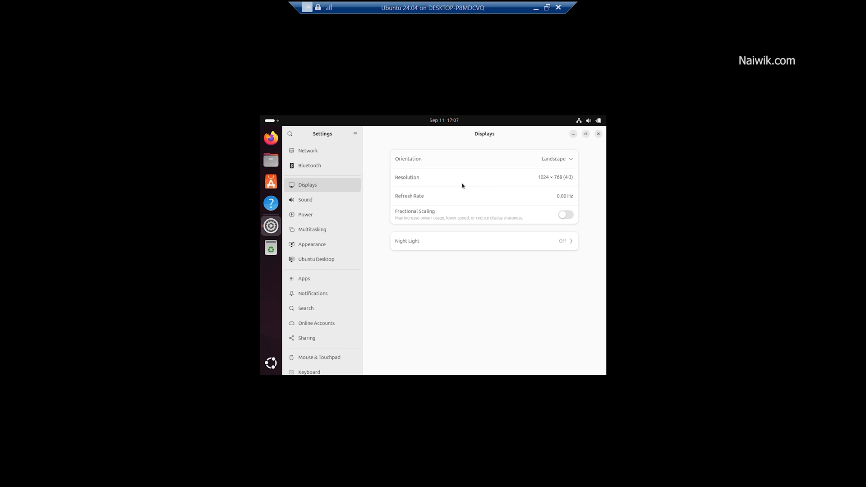
{"action": "mouse_move", "coordinate": [540, 183]}
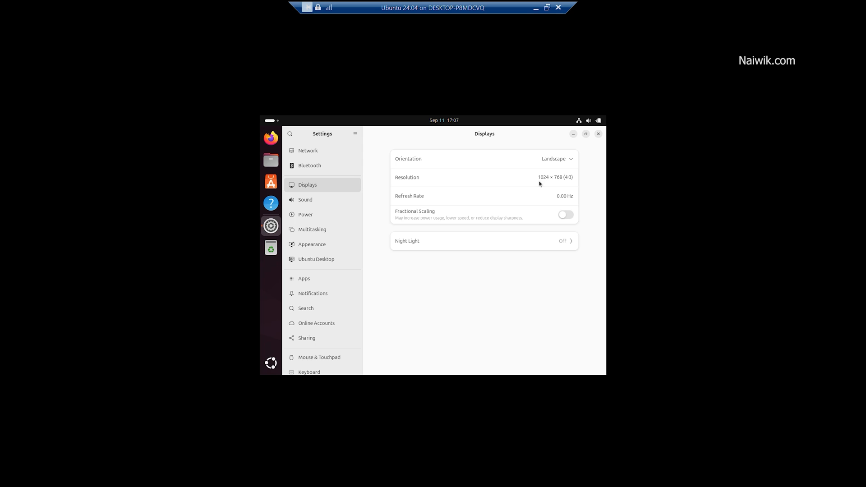
{"action": "mouse_move", "coordinate": [562, 181]}
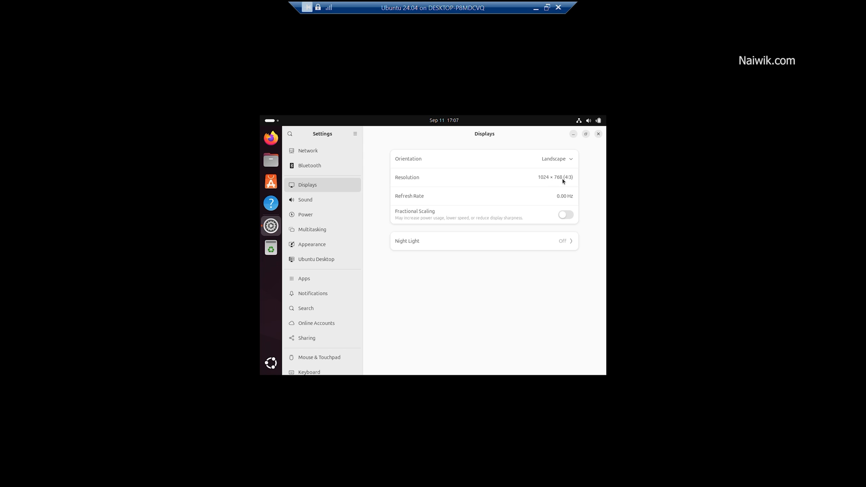
{"action": "mouse_move", "coordinate": [504, 188]}
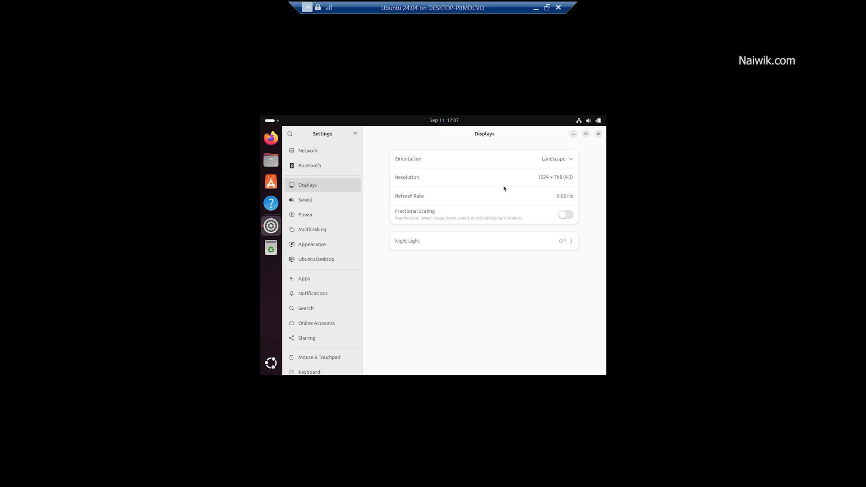
{"action": "mouse_move", "coordinate": [518, 266]}
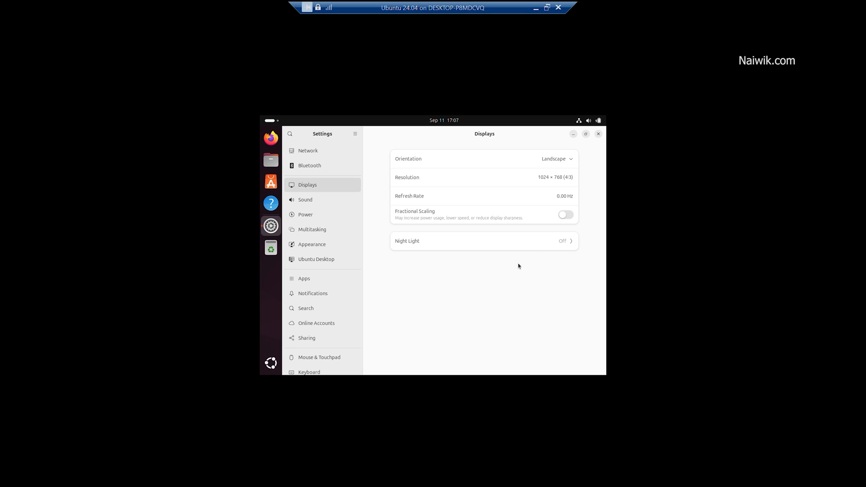
{"action": "mouse_move", "coordinate": [516, 267]}
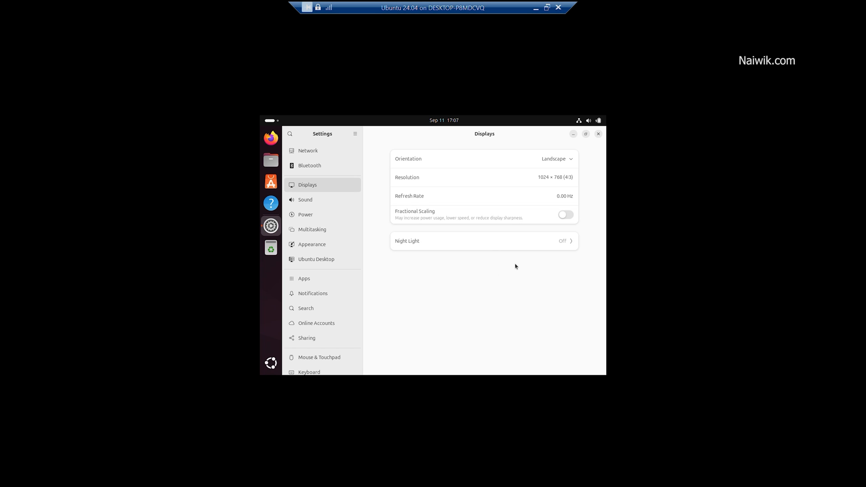
{"action": "type", "text": "abc"}
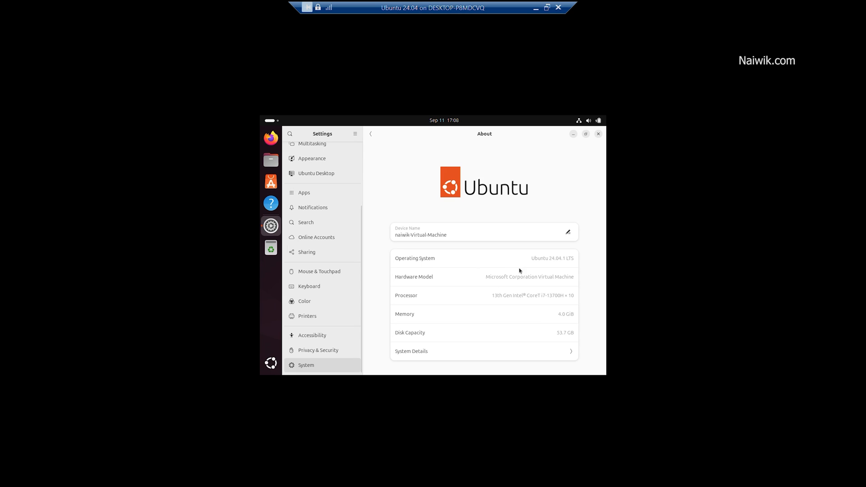
{"action": "mouse_move", "coordinate": [347, 141]}
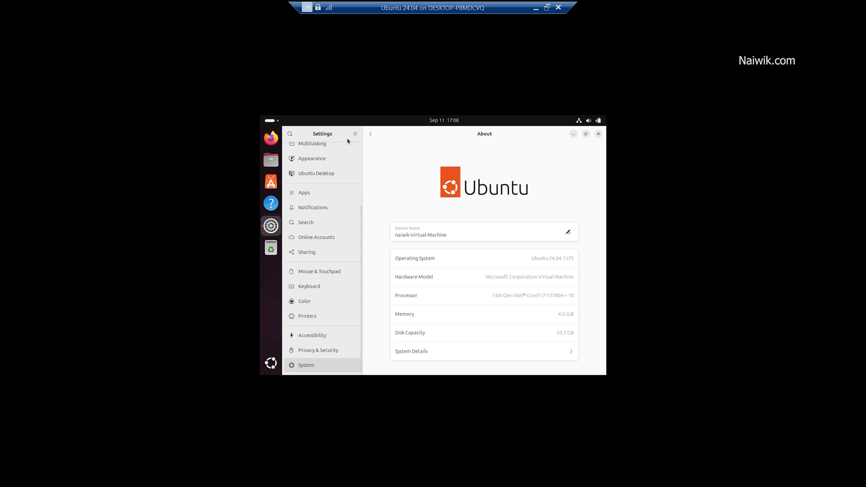
Go back from the About page to System, then close the Settings window
{"action": "left_click", "coordinate": [370, 133]}
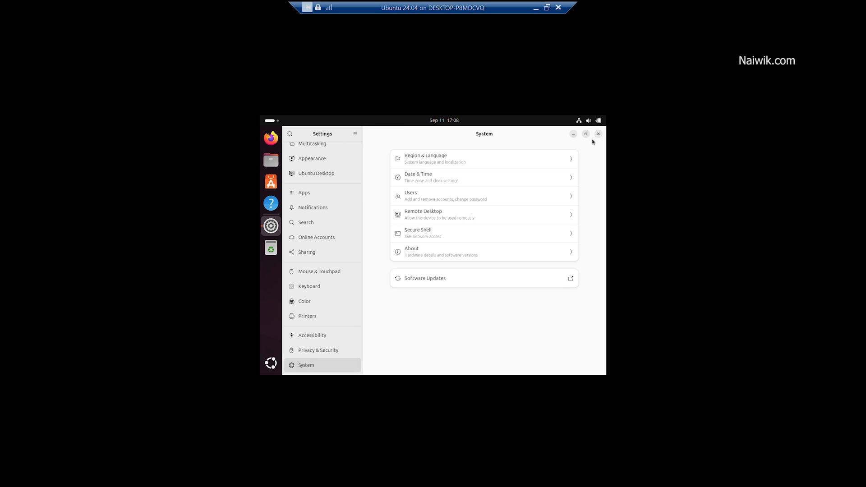
{"action": "mouse_move", "coordinate": [597, 134]}
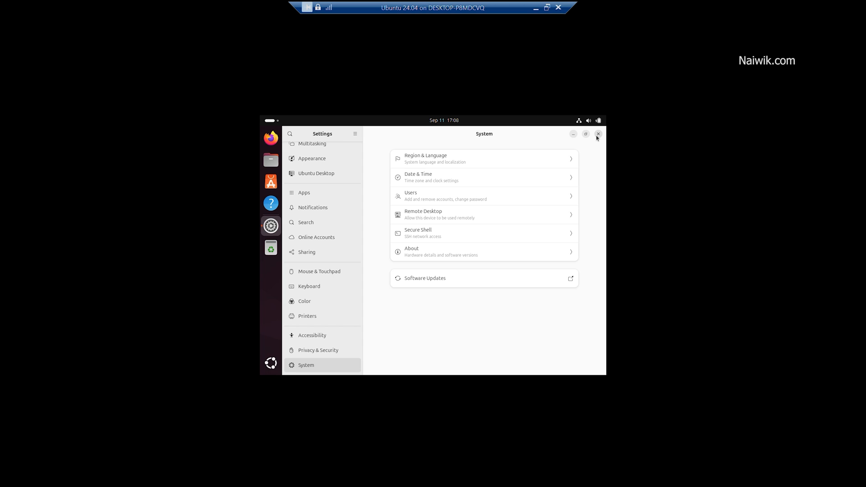
{"action": "left_click", "coordinate": [598, 134]}
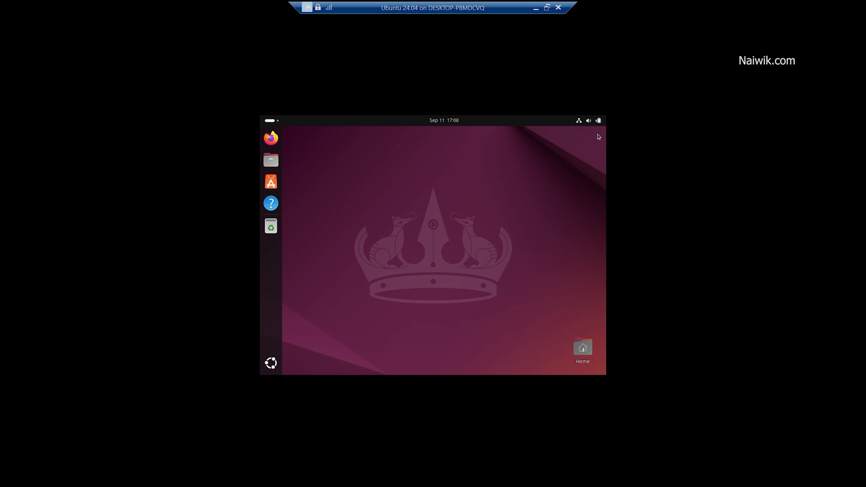